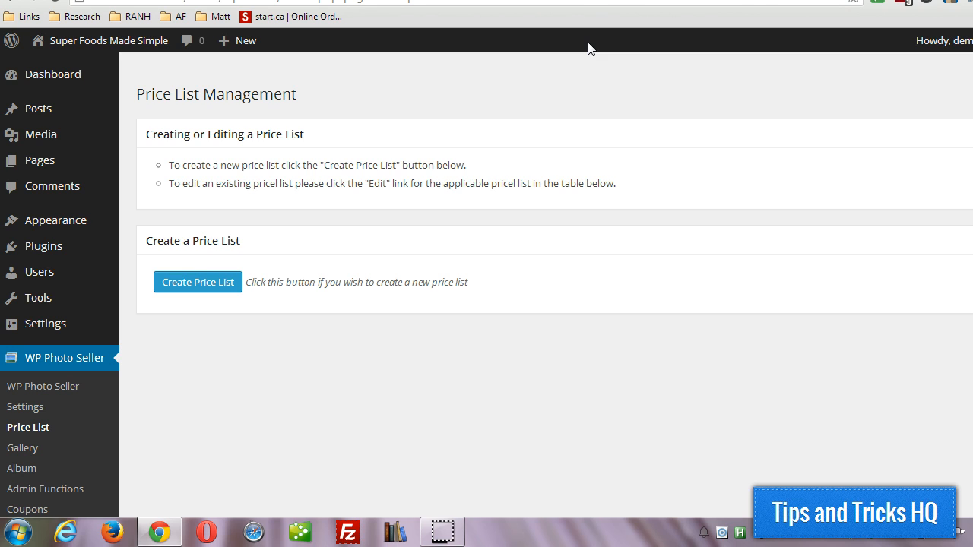
mouse_move(62, 357)
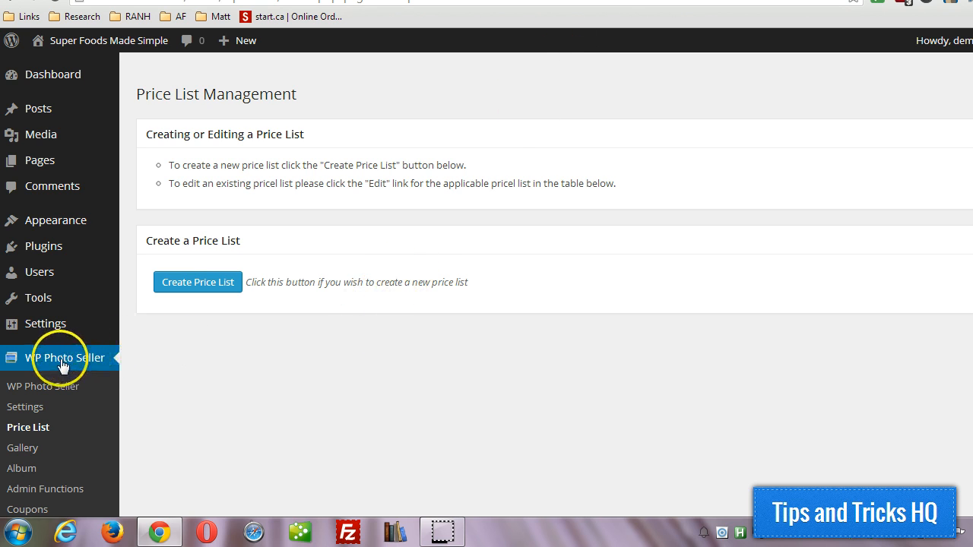
mouse_move(27, 426)
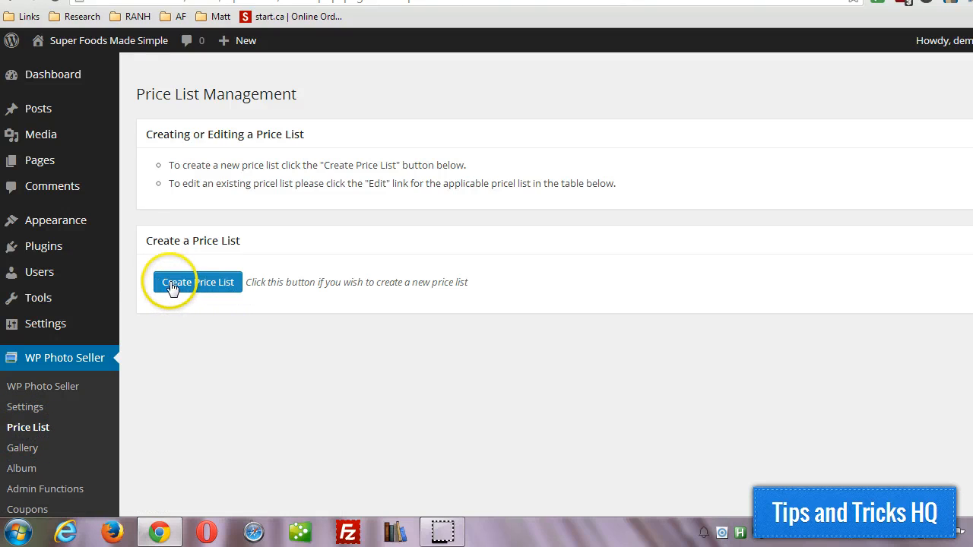
mouse_move(216, 290)
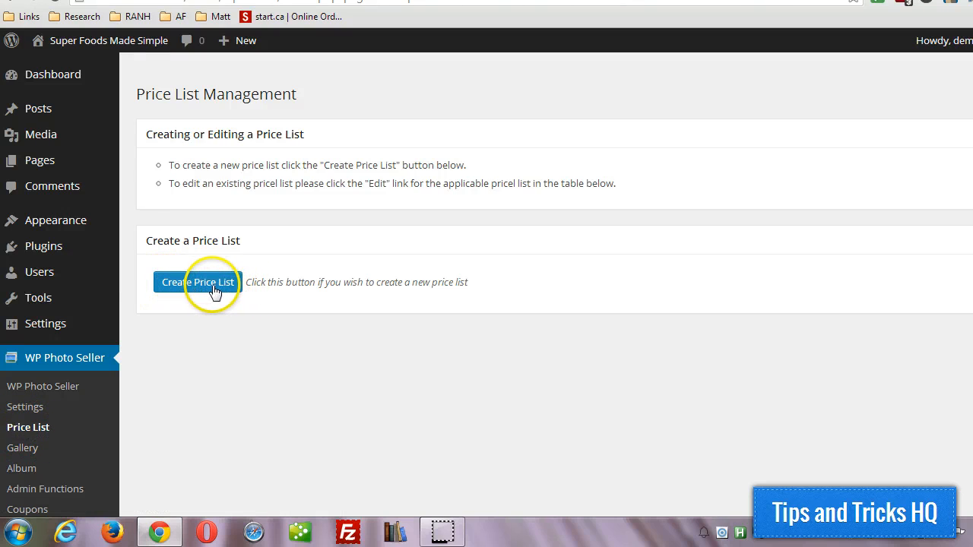
Start a new price list and name it 'Portraits'
click(198, 281)
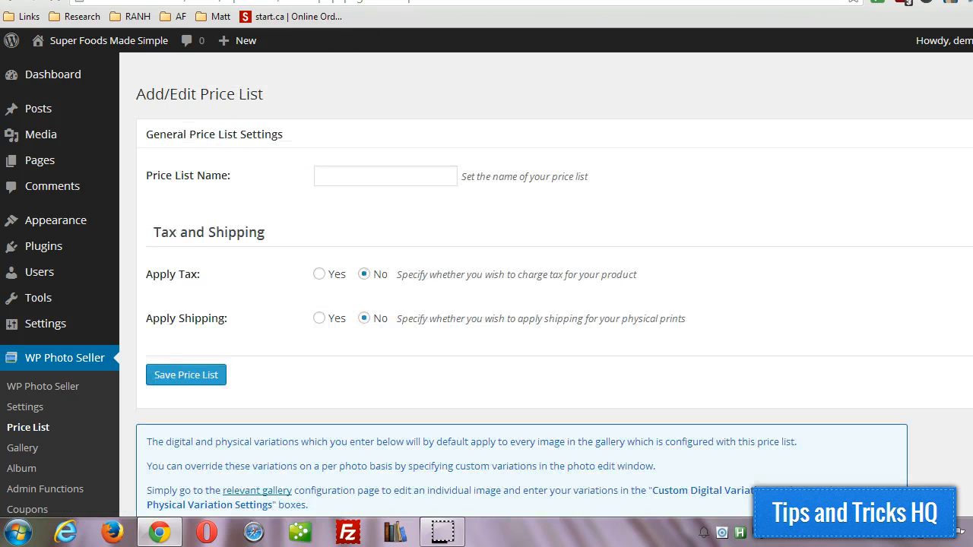
mouse_move(326, 119)
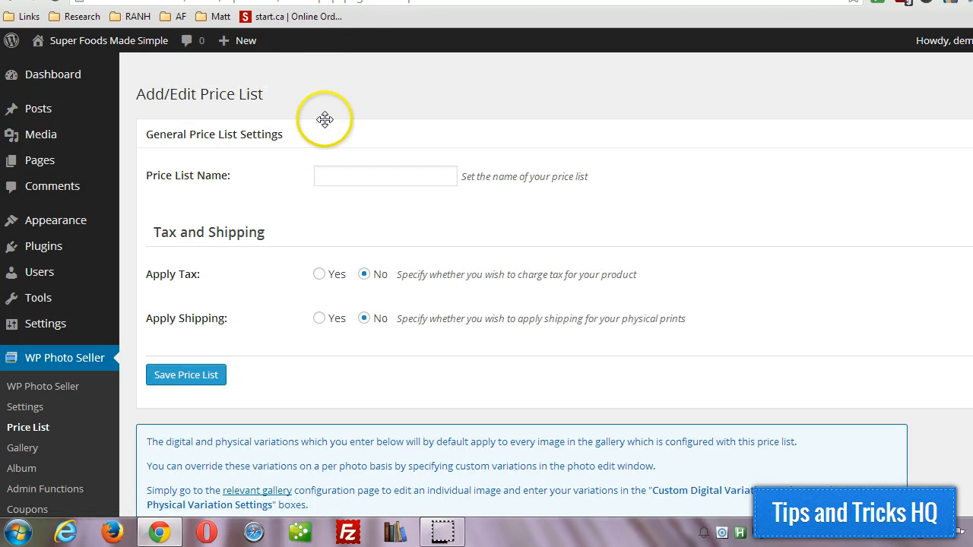
scroll(down, 3)
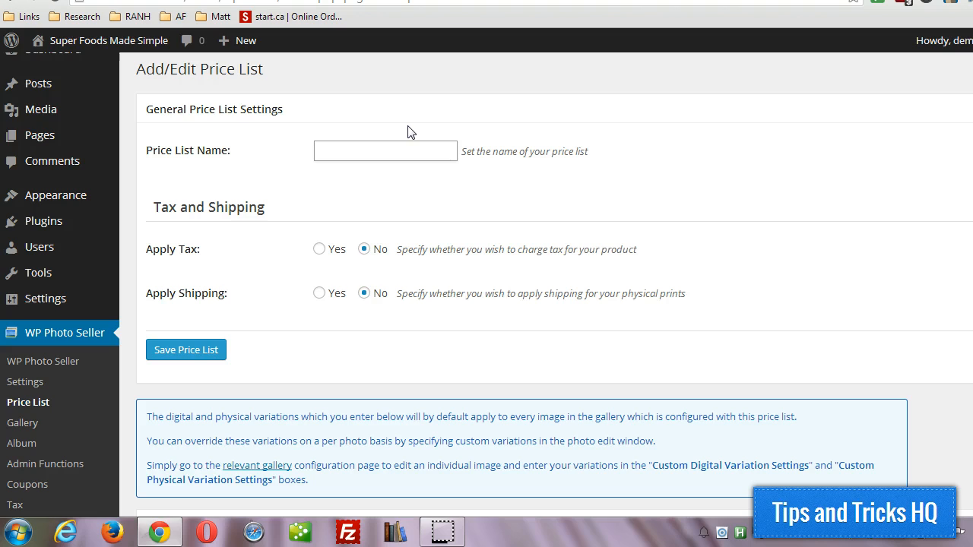
text(P)
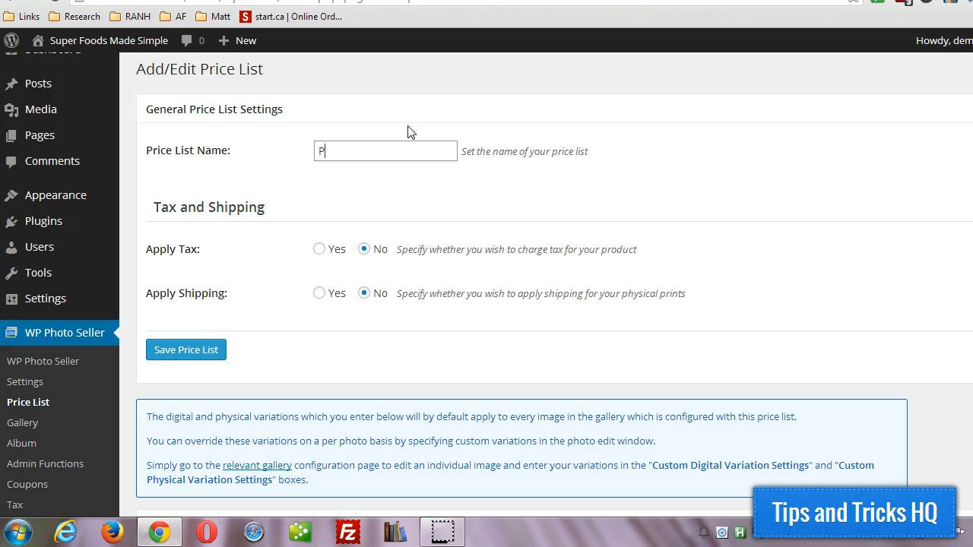
text(ortraits)
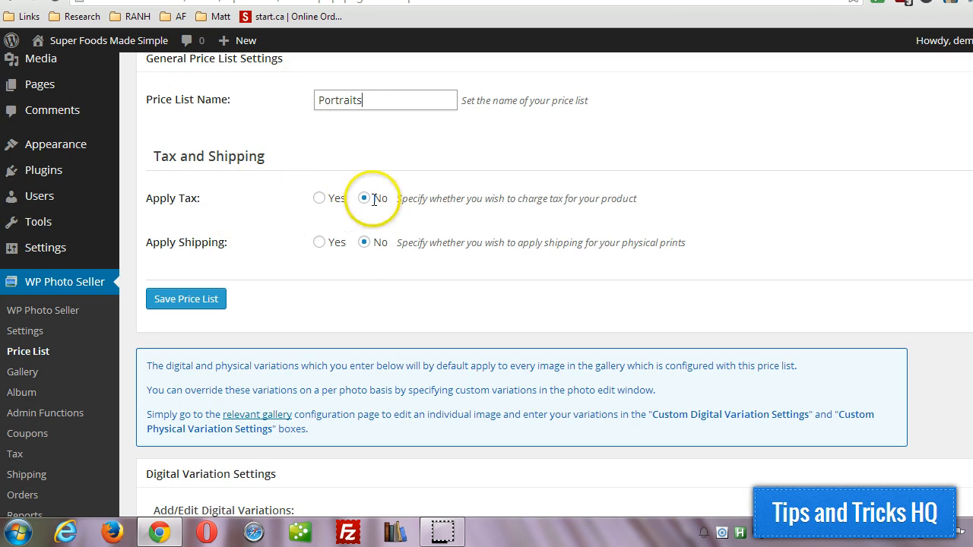
Toggle Apply Tax to Yes then back to No, leaving shipping off
click(318, 198)
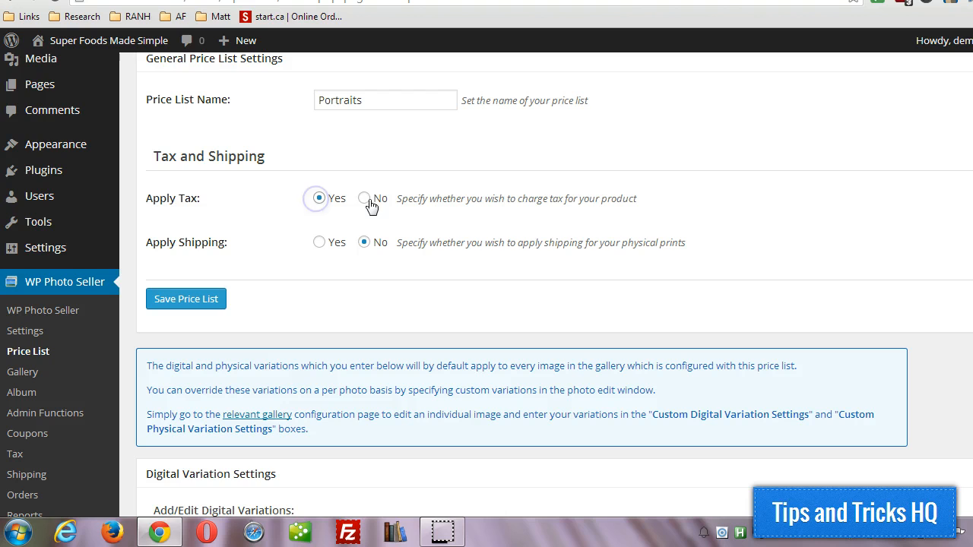
click(365, 198)
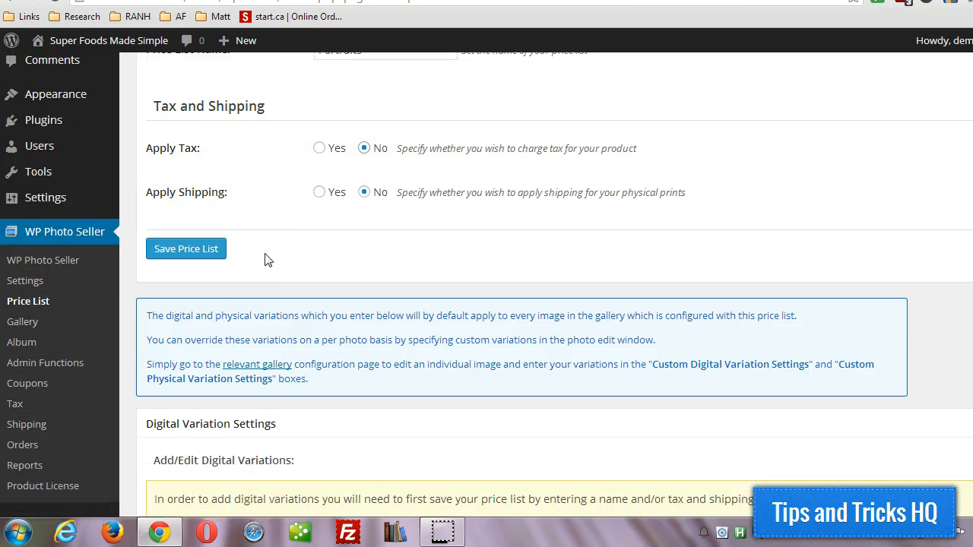
scroll(up, 3)
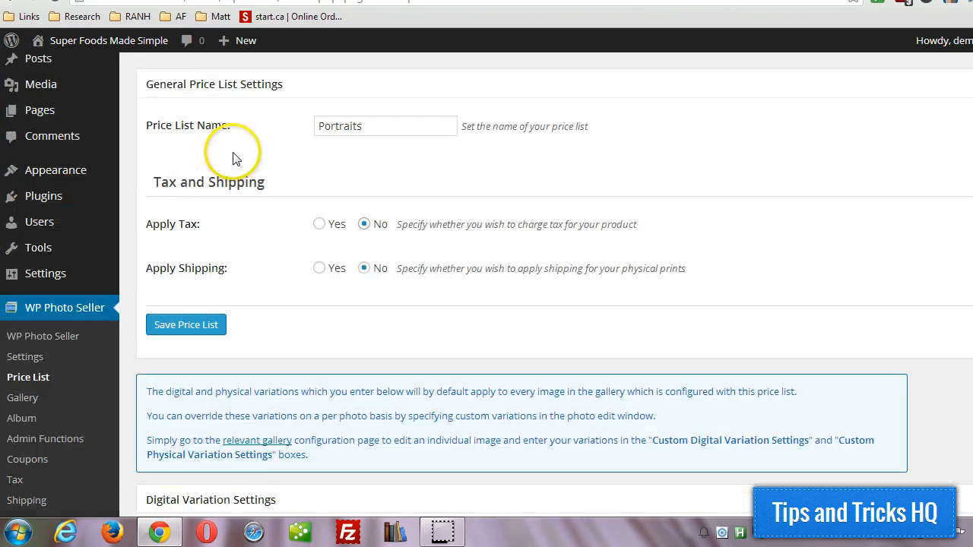
scroll(up, 3)
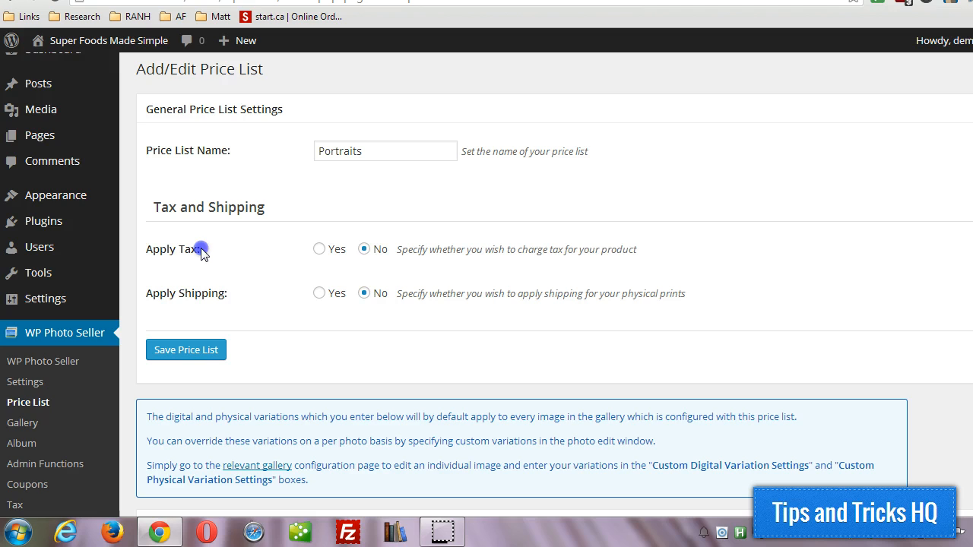
scroll(down, 3)
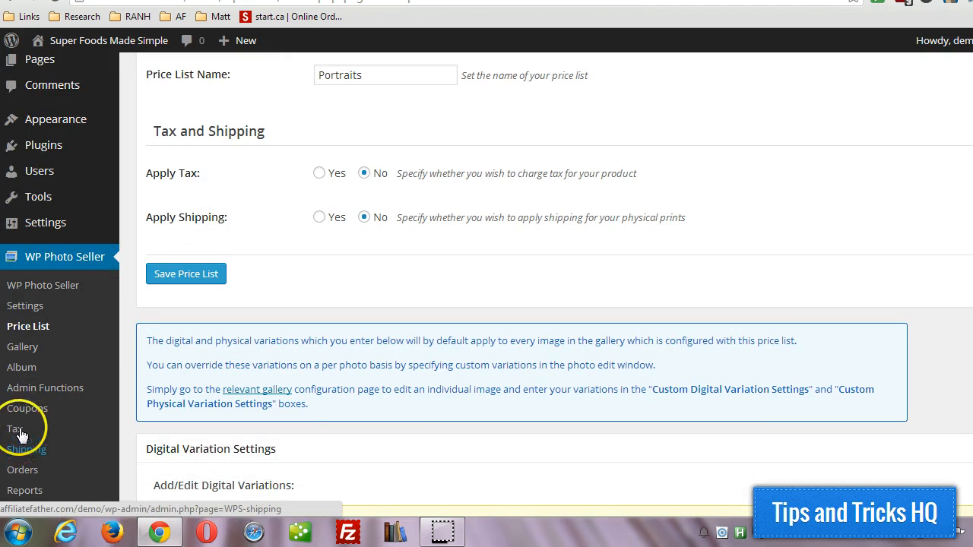
scroll(up, 3)
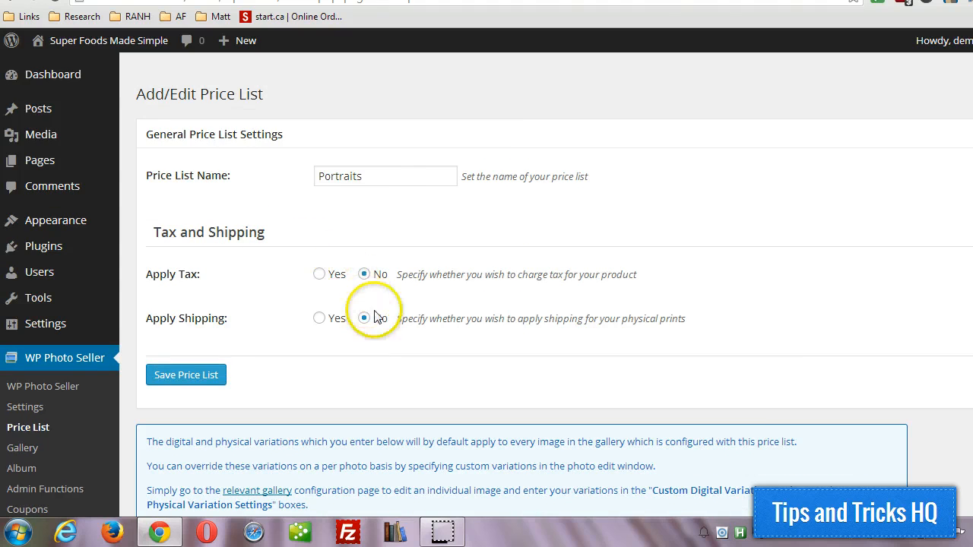
scroll(down, 3)
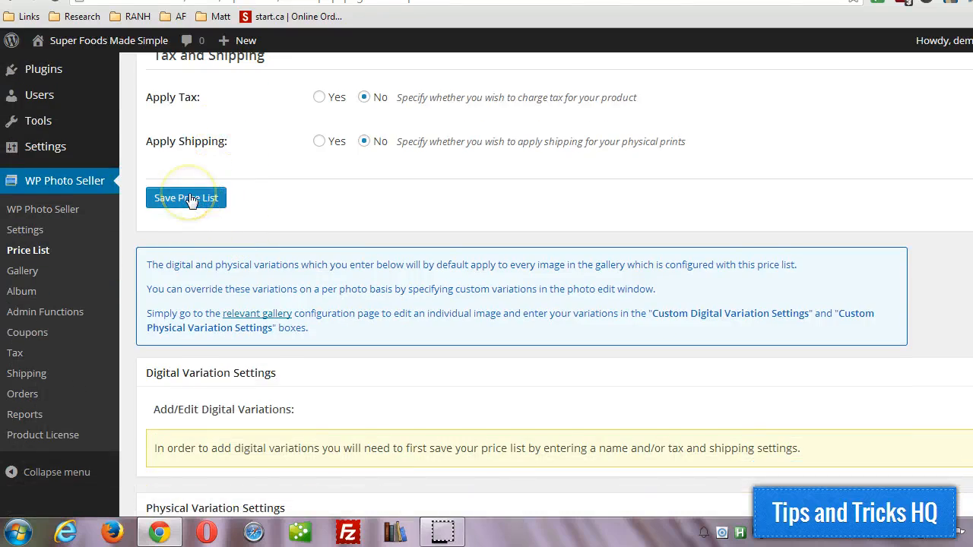
Save the Portraits price list and review the empty Digital Variation Settings section
click(185, 197)
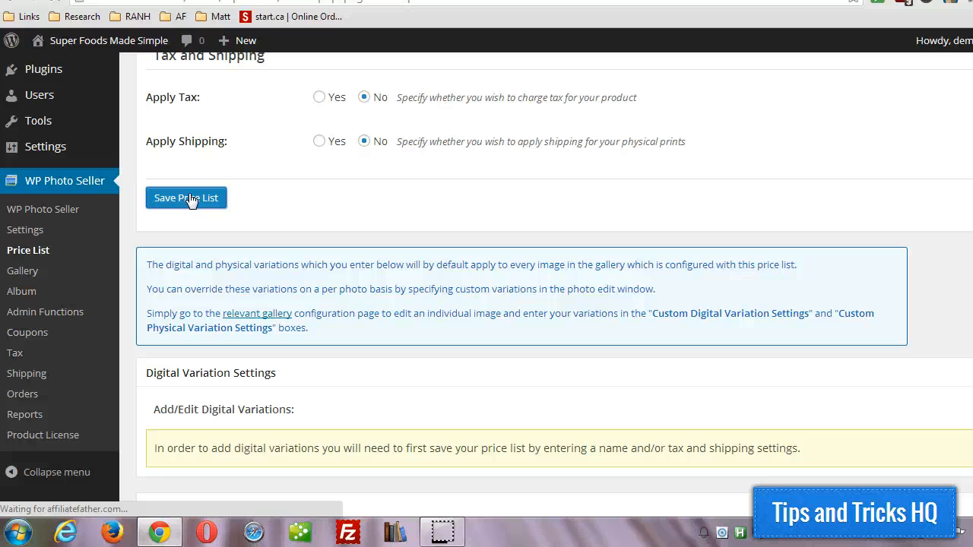
click(186, 198)
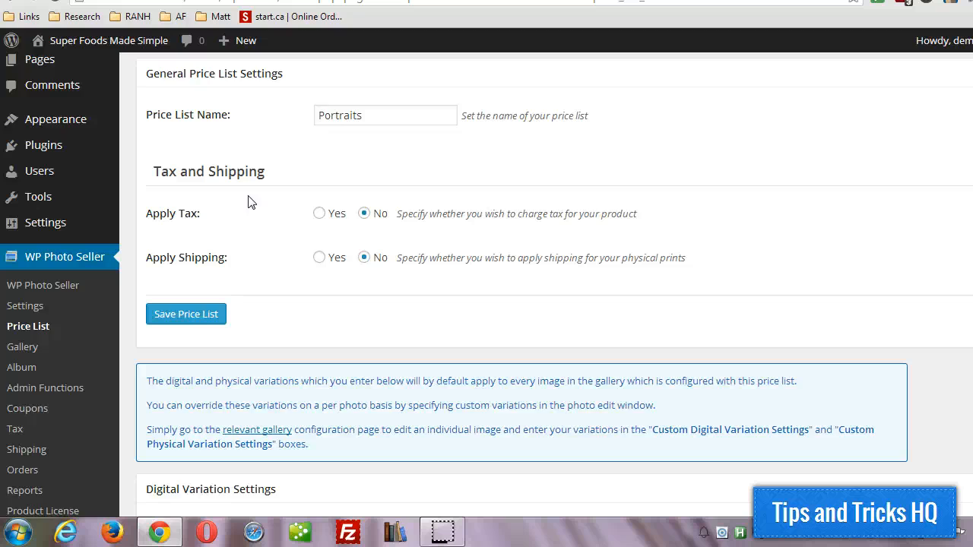
scroll(down, 3)
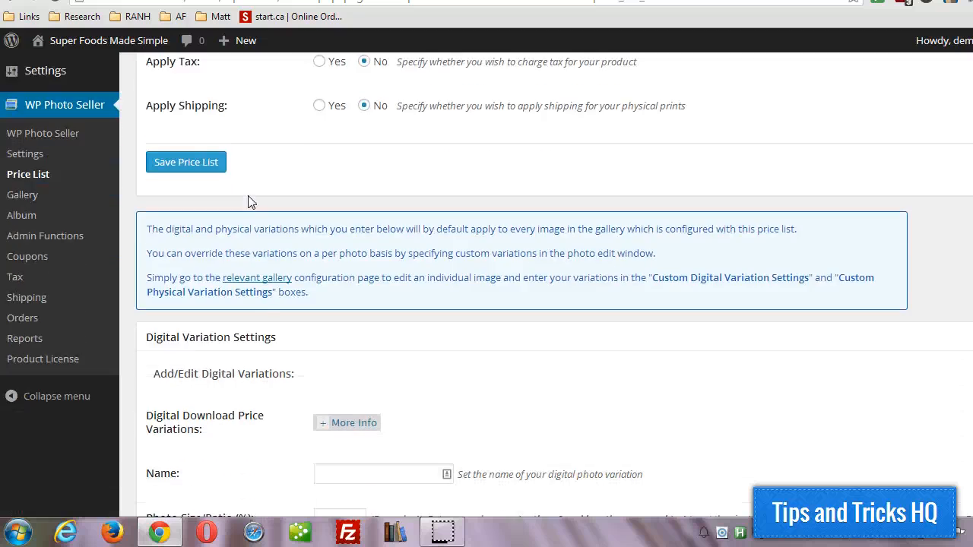
scroll(down, 3)
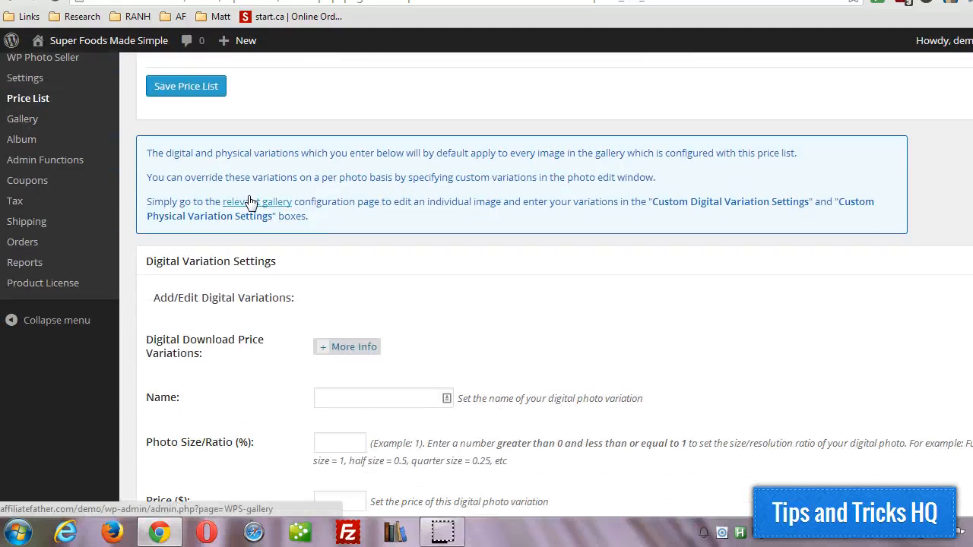
scroll(down, 3)
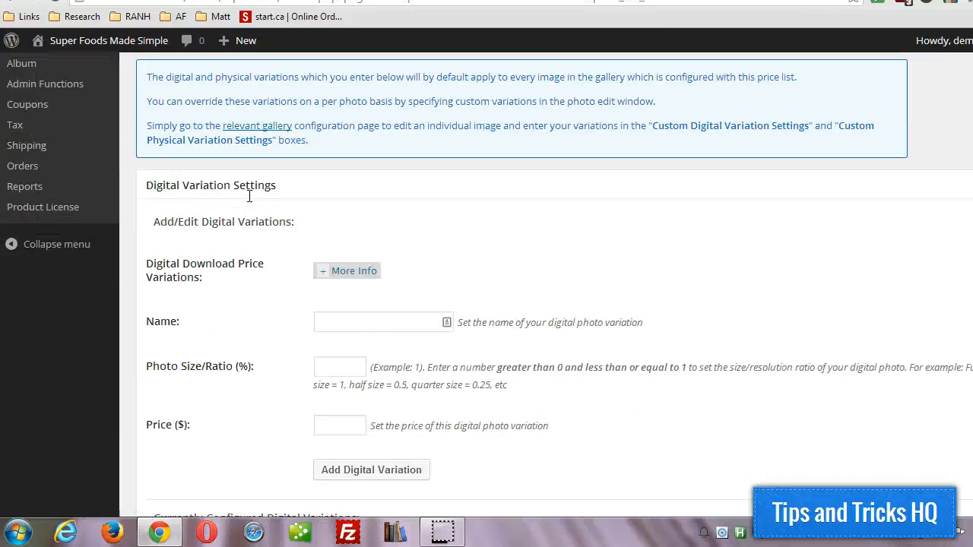
scroll(down, 3)
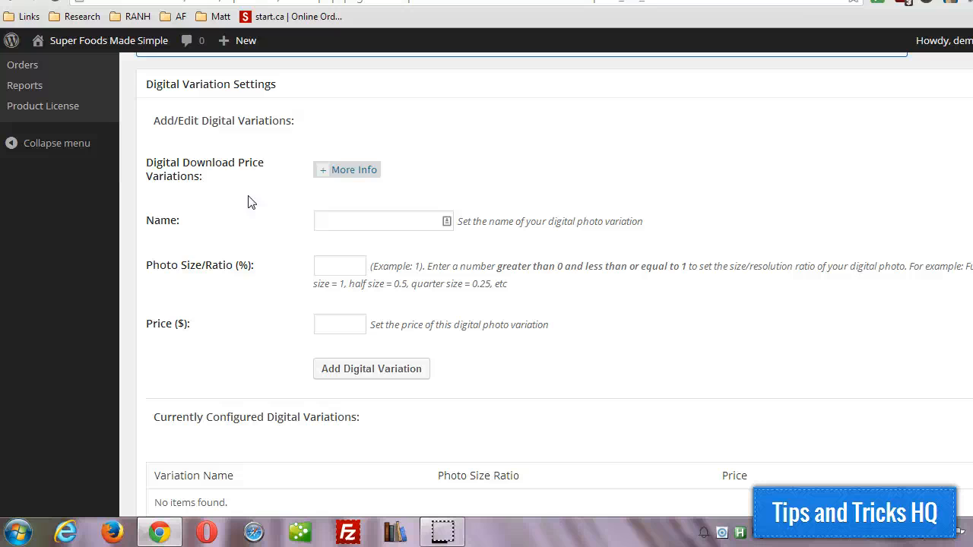
scroll(up, 3)
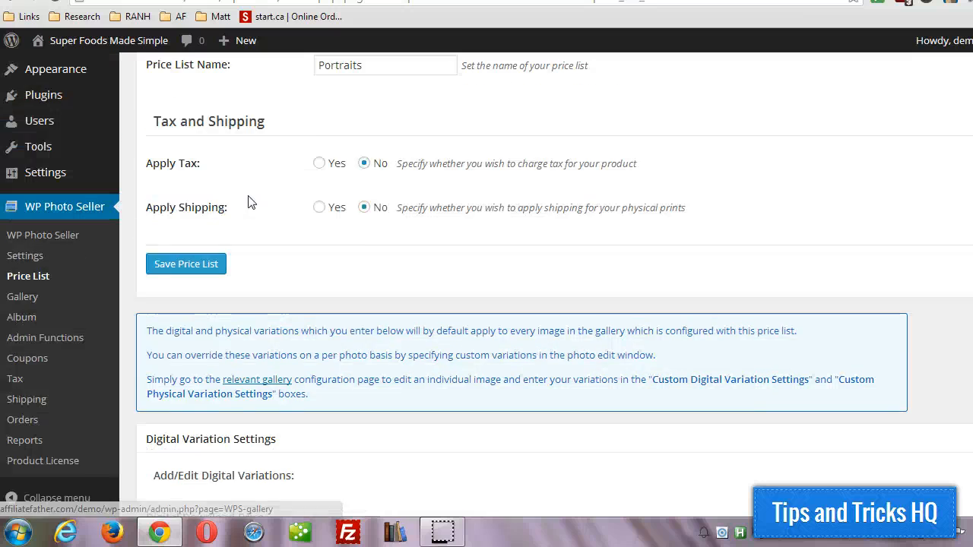
click(185, 264)
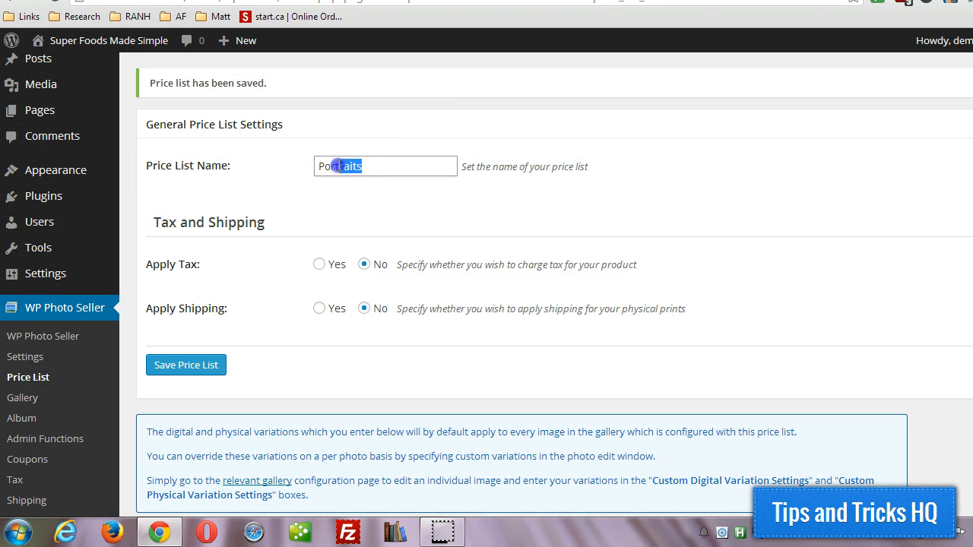
scroll(down, 3)
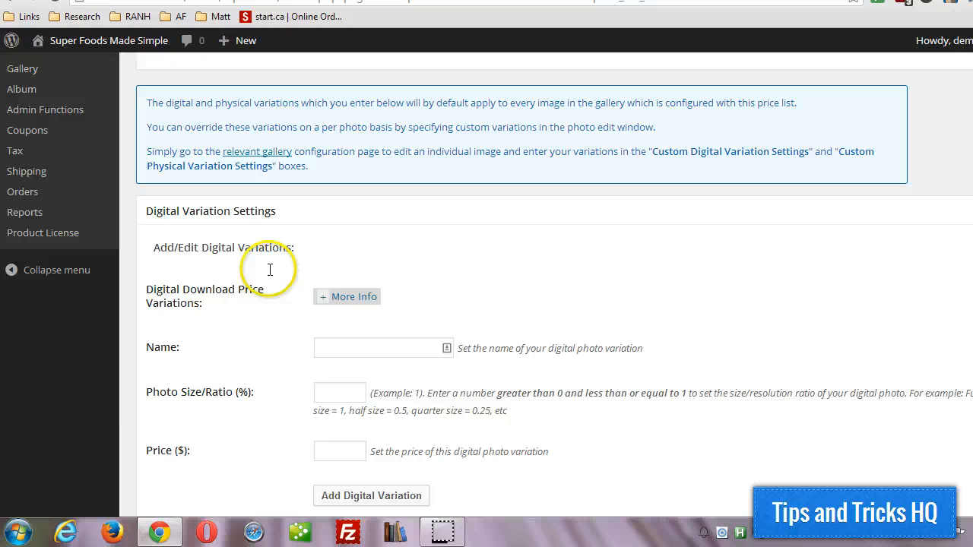
scroll(down, 3)
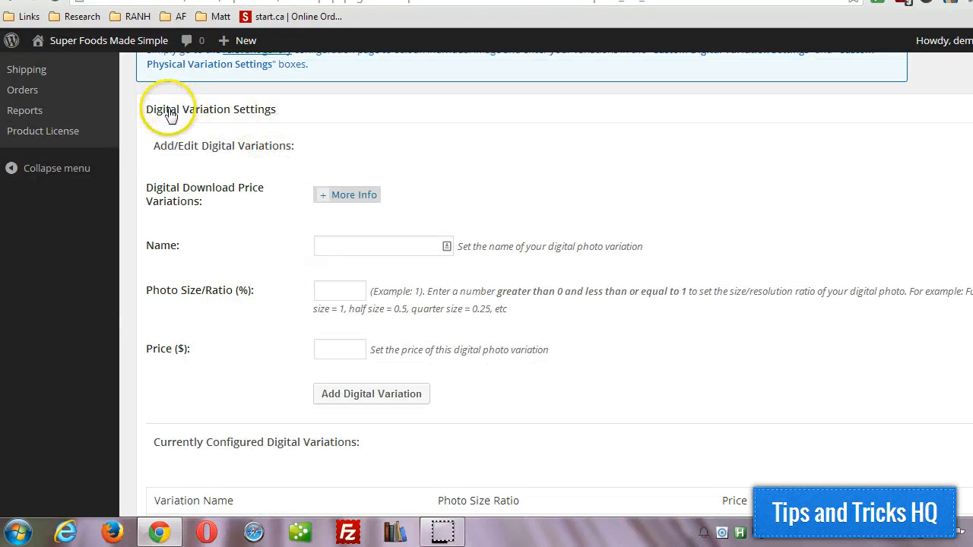
mouse_move(190, 231)
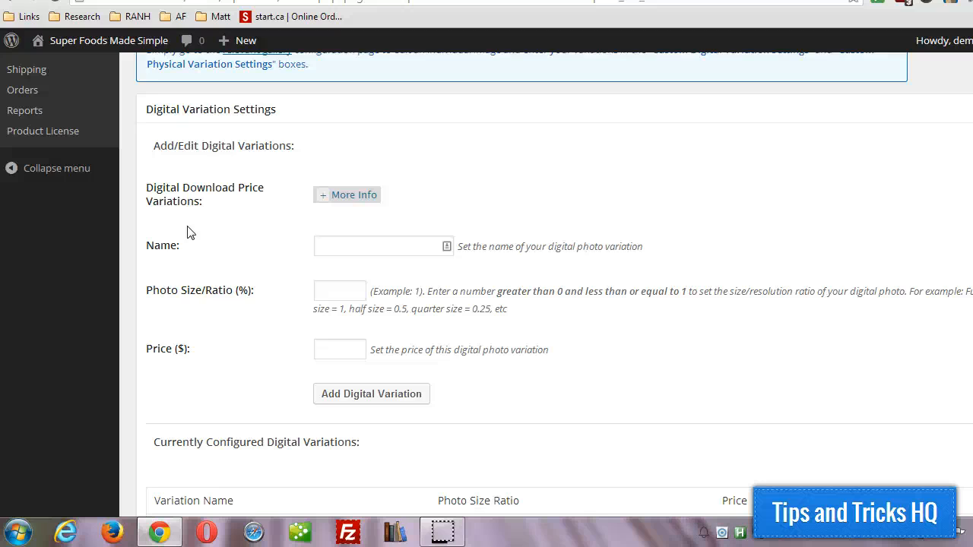
scroll(down, 3)
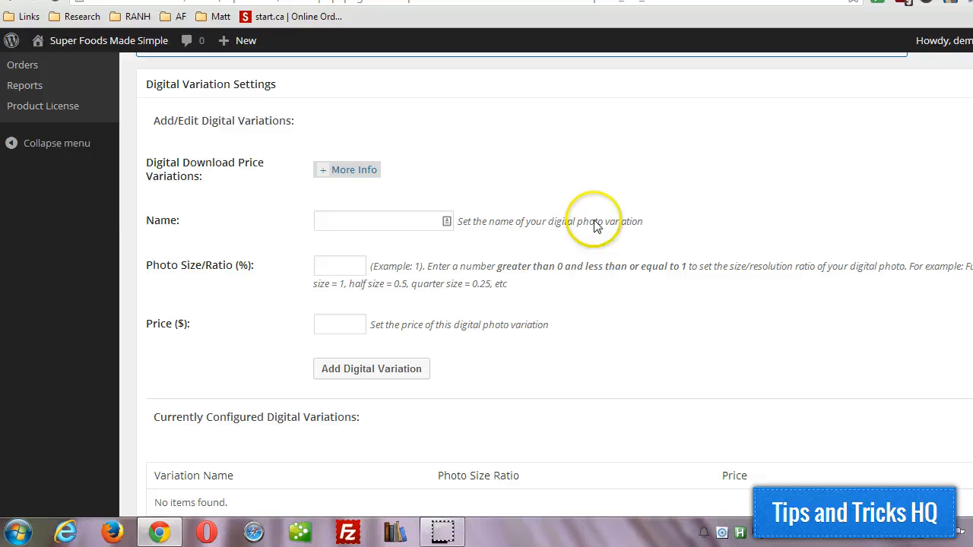
Enter a Full Size digital variation with ratio 1 and price 25
click(377, 220)
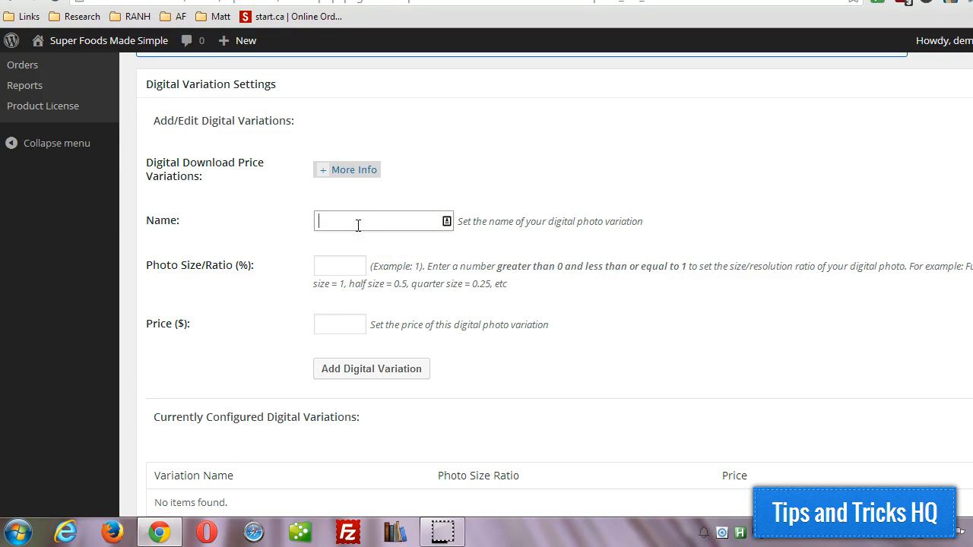
text(Full)
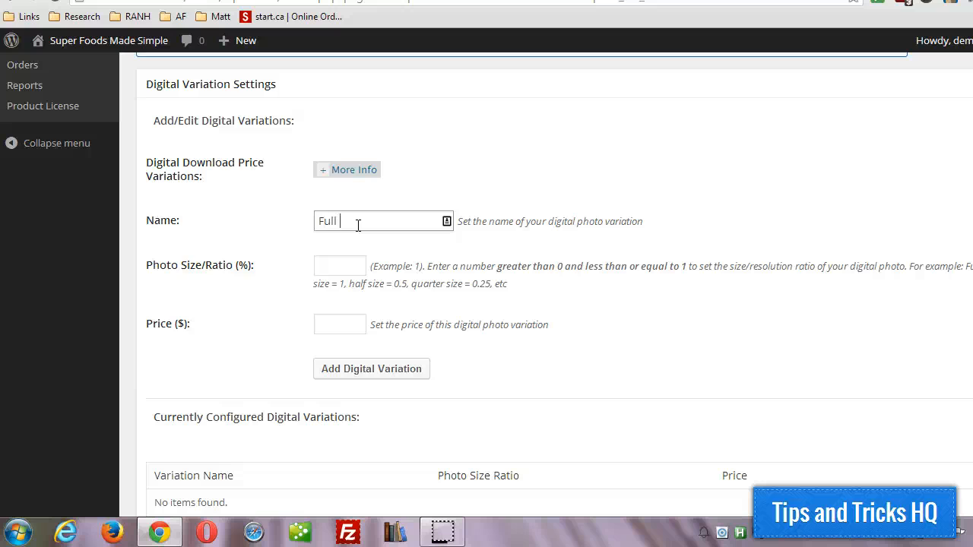
text(Size)
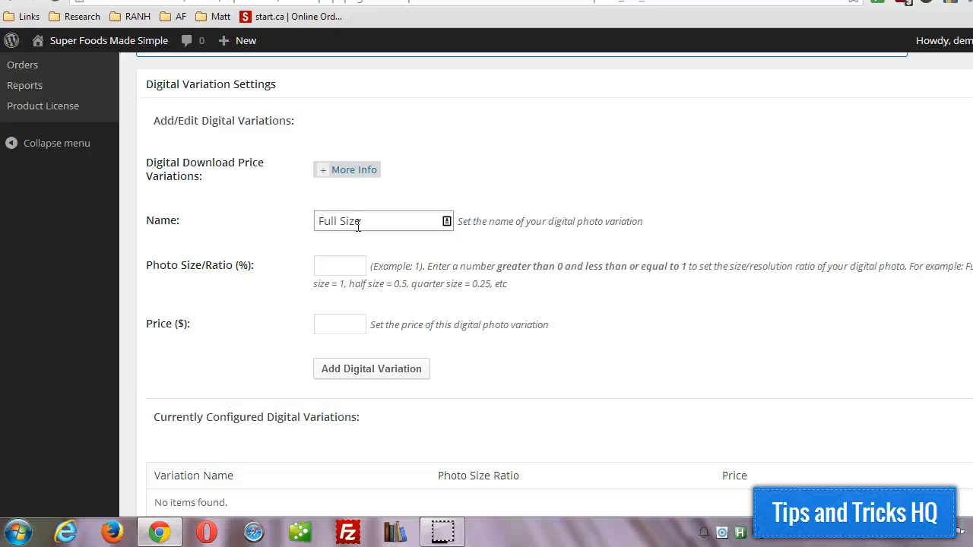
scroll(down, 3)
text(1)
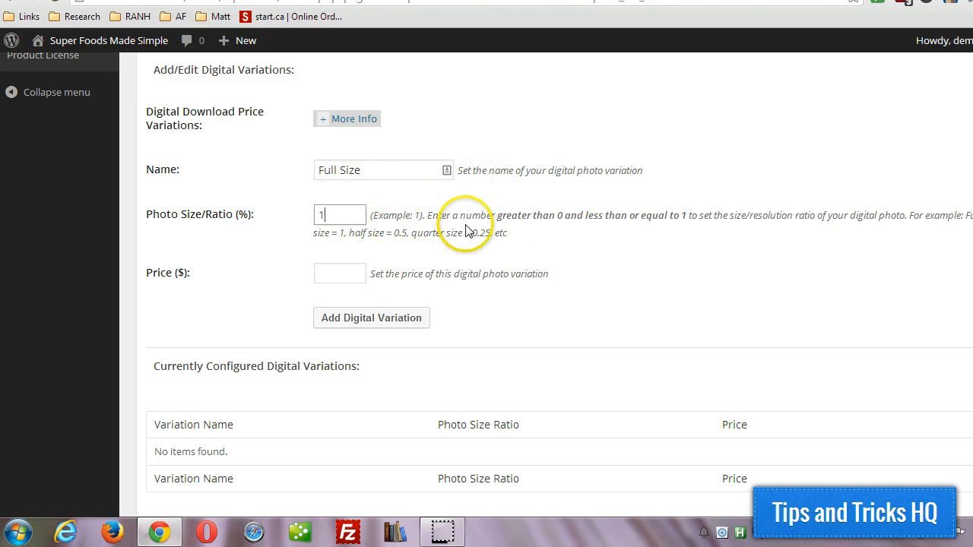
mouse_move(443, 266)
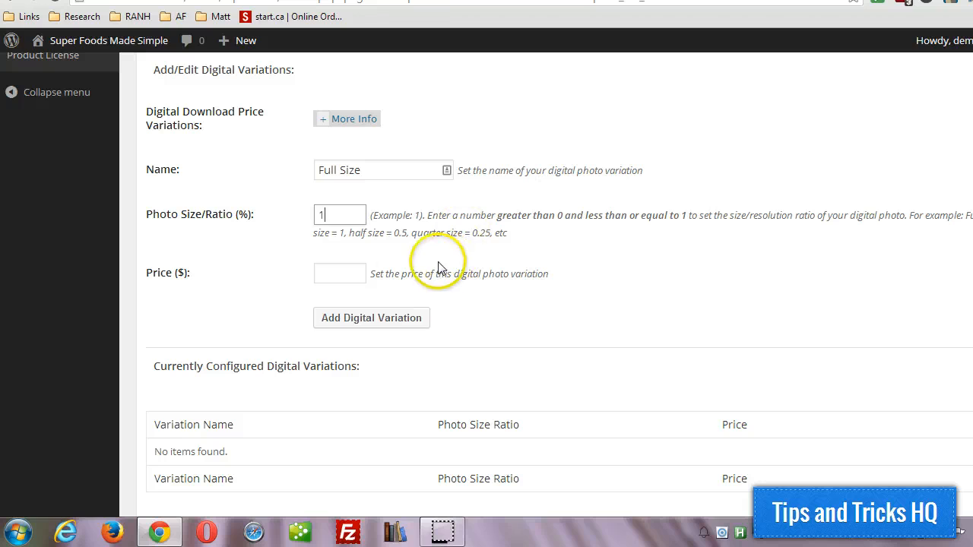
text(25)
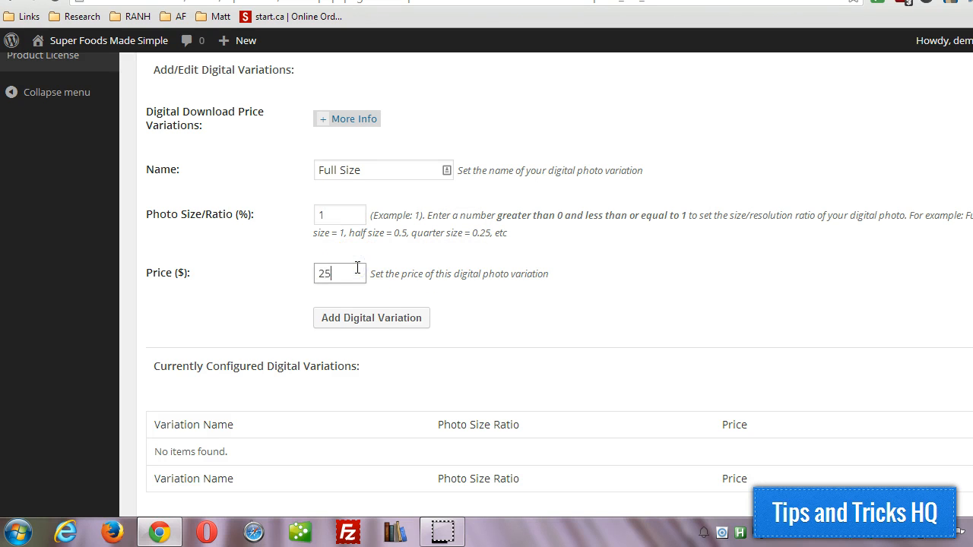
scroll(up, 3)
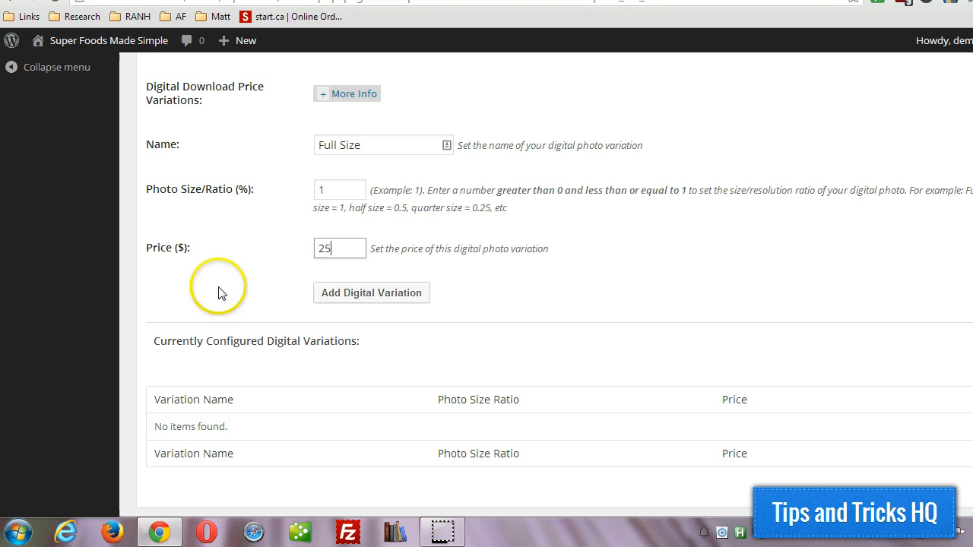
mouse_move(365, 295)
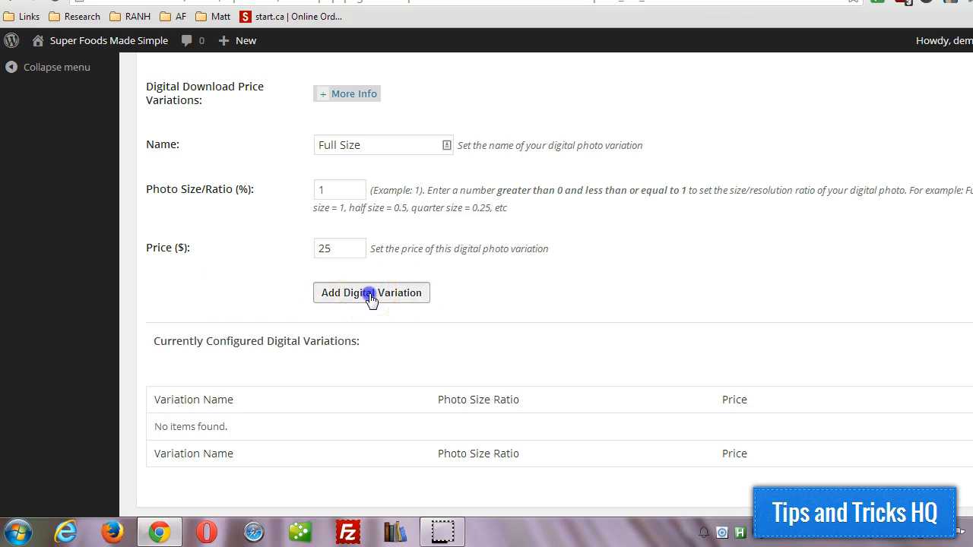
Add the Full Size variation and check it in the configured variations table
click(371, 292)
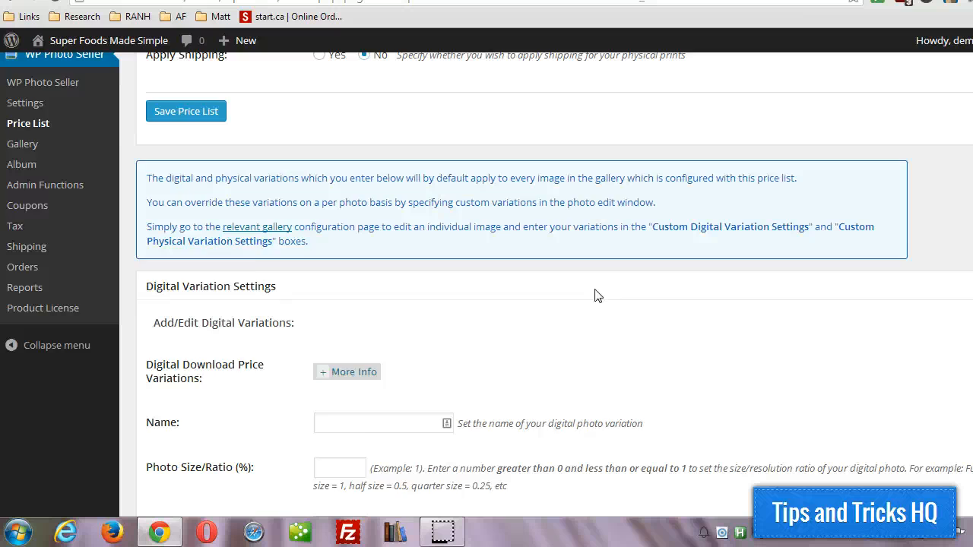
scroll(down, 3)
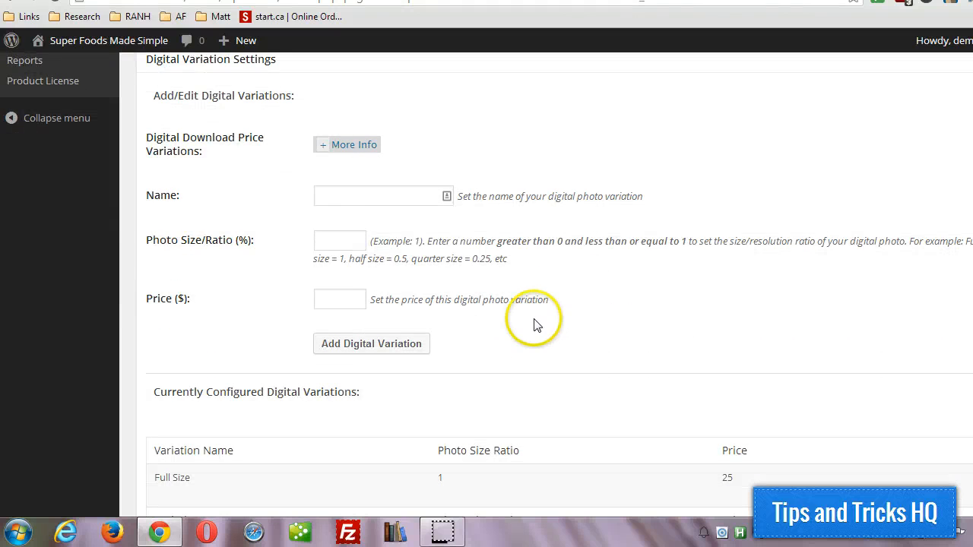
scroll(down, 3)
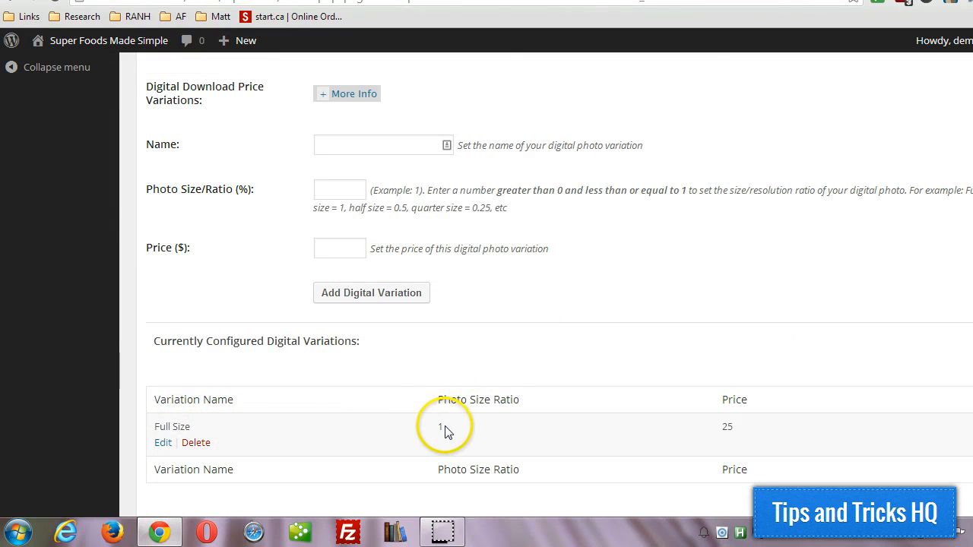
mouse_move(440, 425)
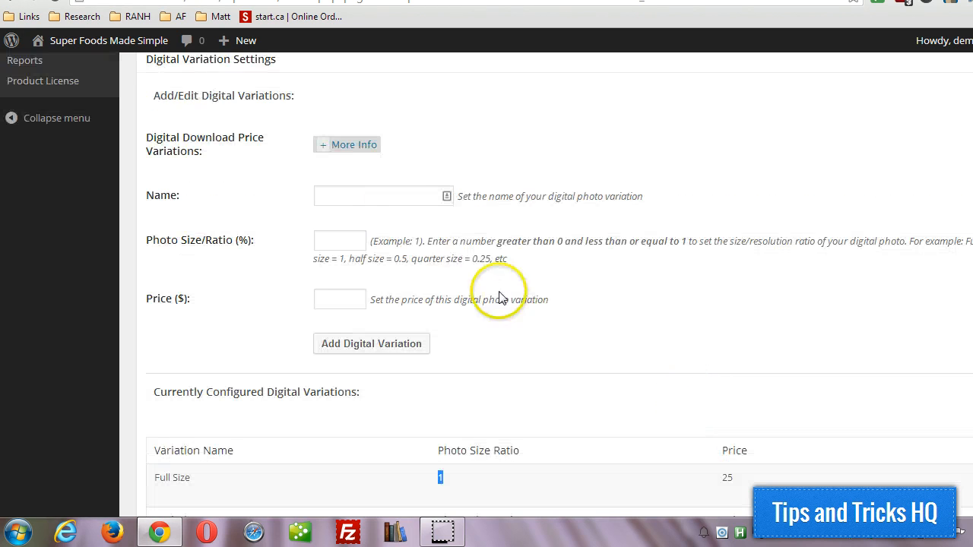
Add a Half Size digital variation with ratio .5 and price 15
text(Hal)
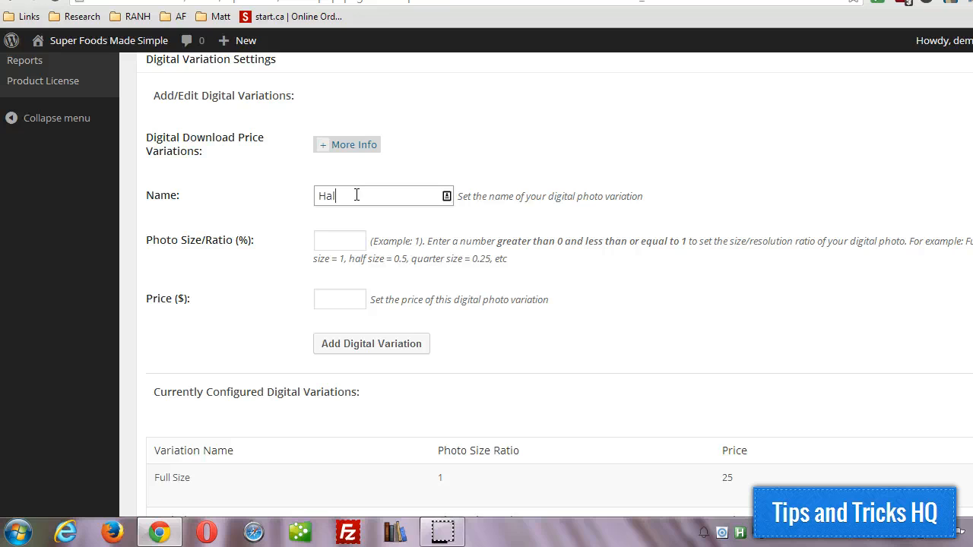
text(f Size)
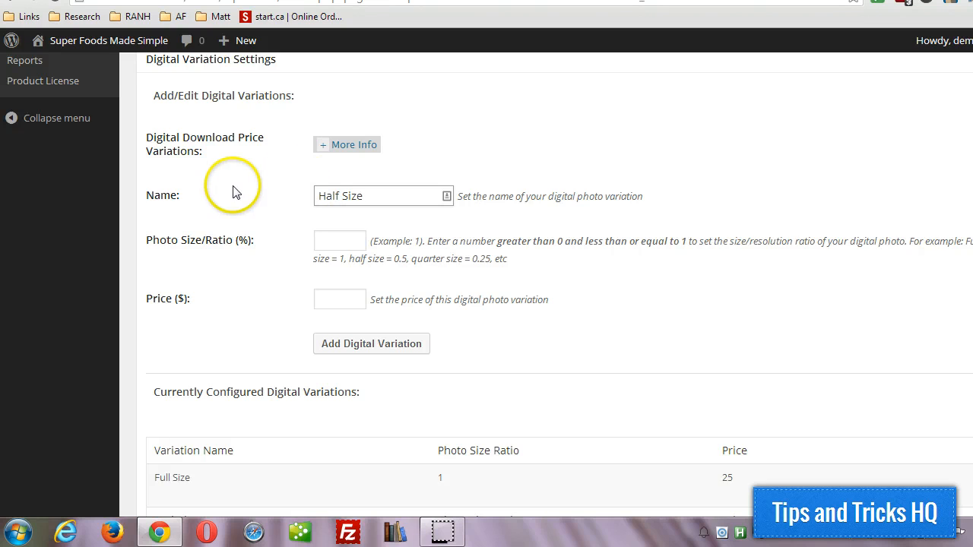
scroll(down, 3)
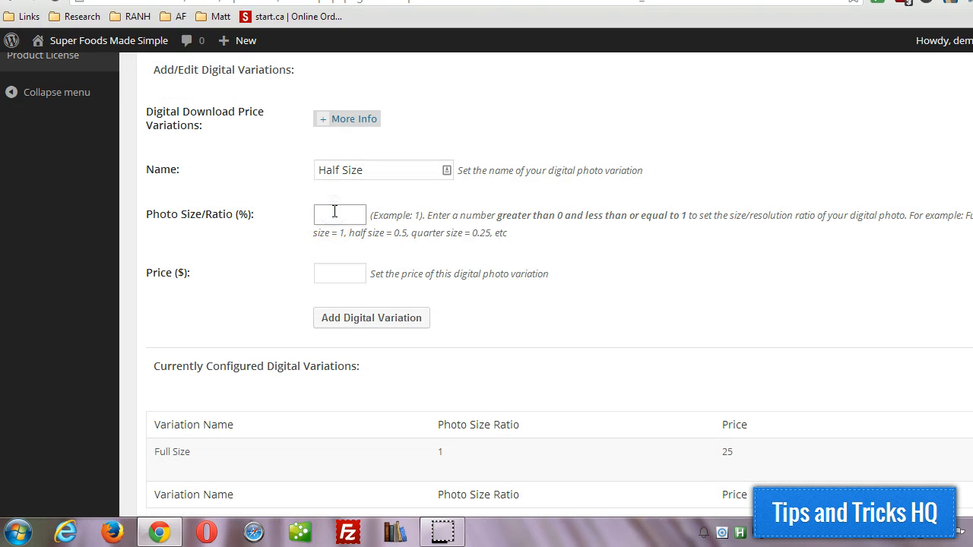
text(.5)
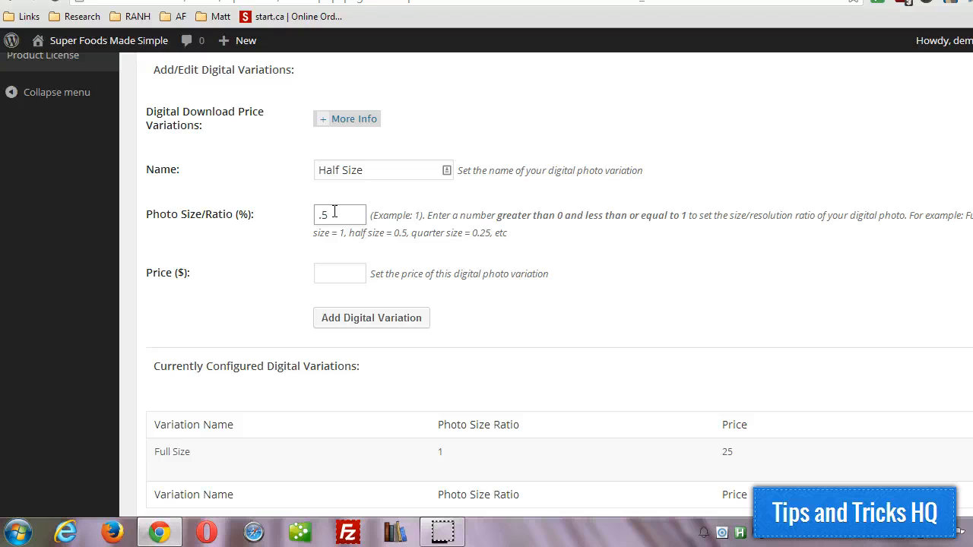
click(339, 273)
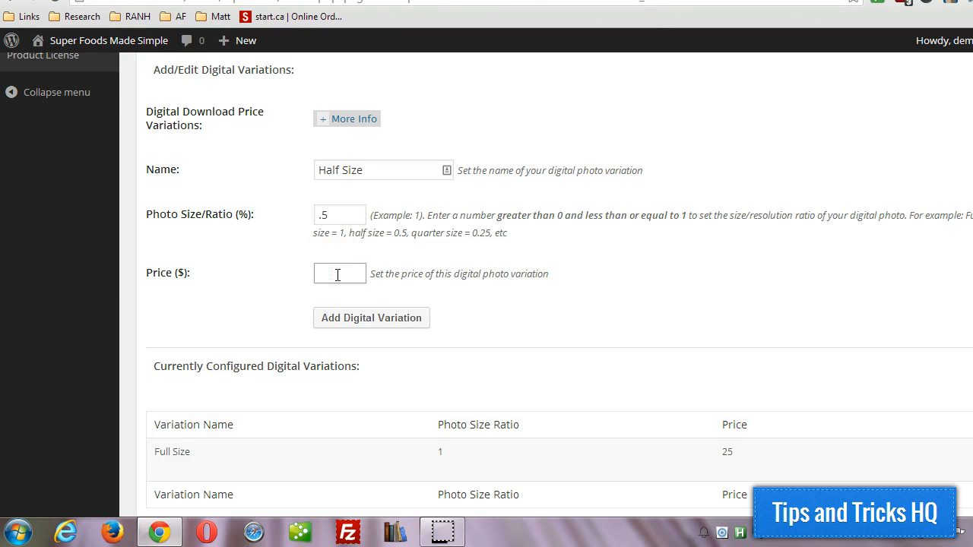
text(15)
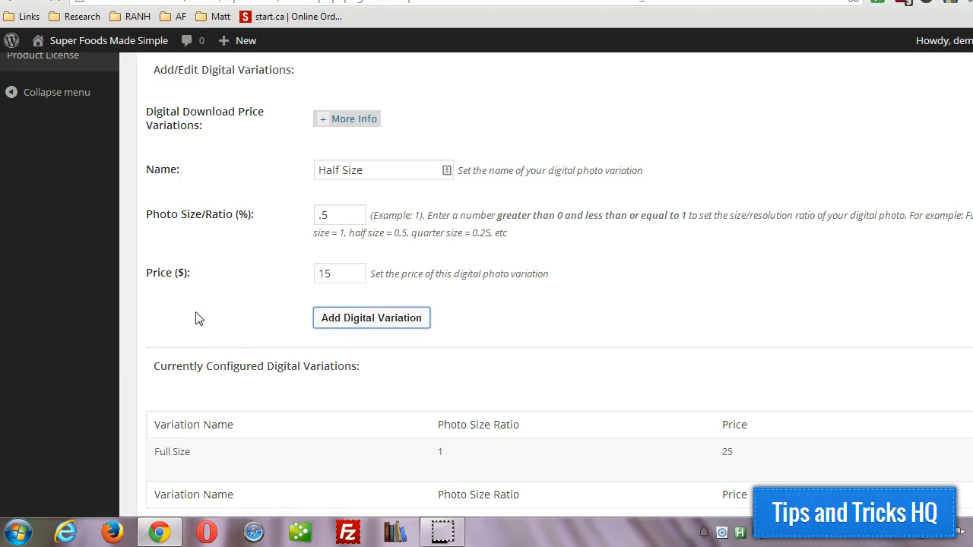
click(371, 318)
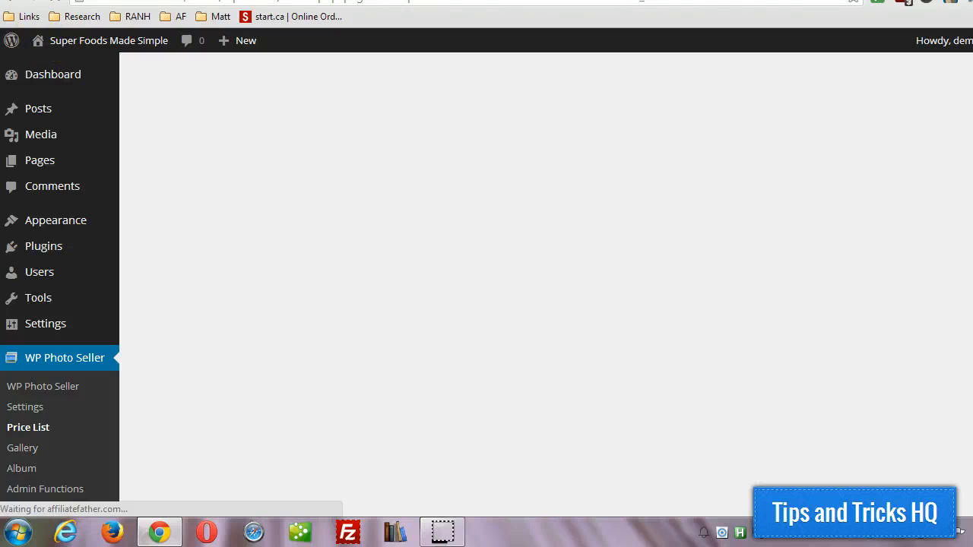
Review the Full Size and Half Size entries, then move to Physical Variation Settings
click(27, 427)
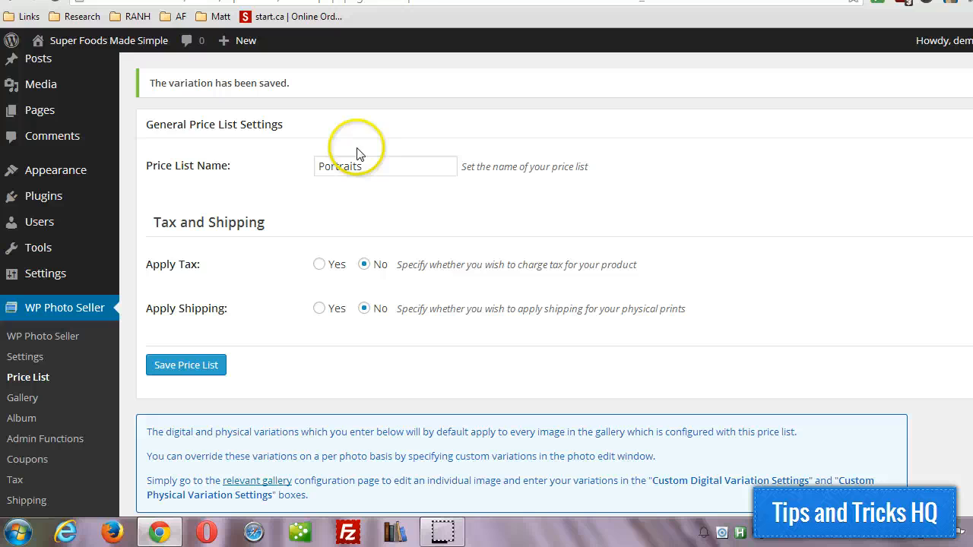
scroll(down, 3)
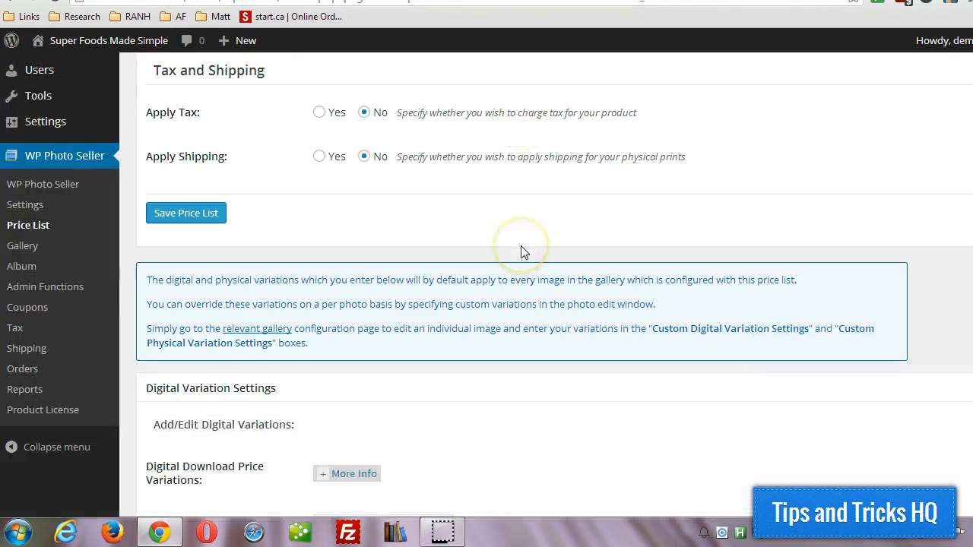
scroll(down, 3)
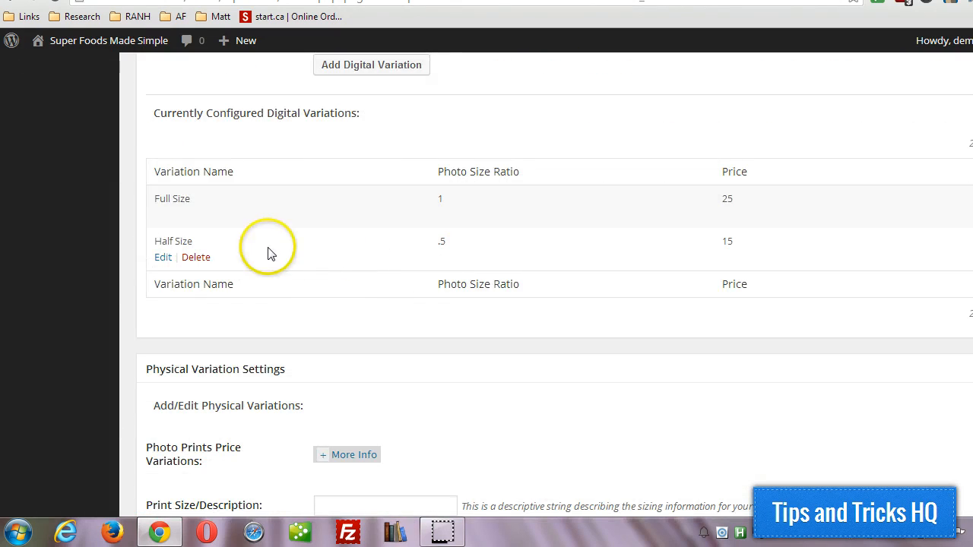
double_click(172, 197)
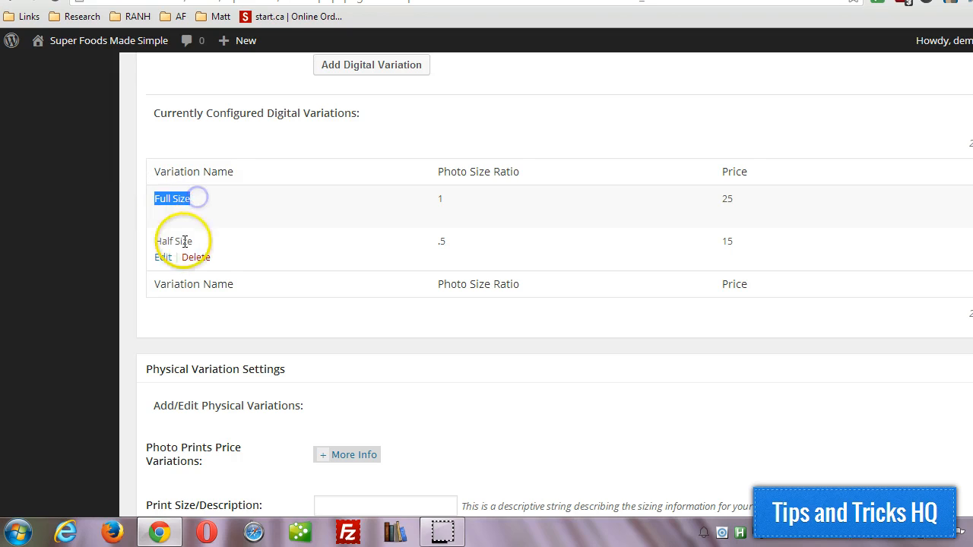
mouse_move(310, 287)
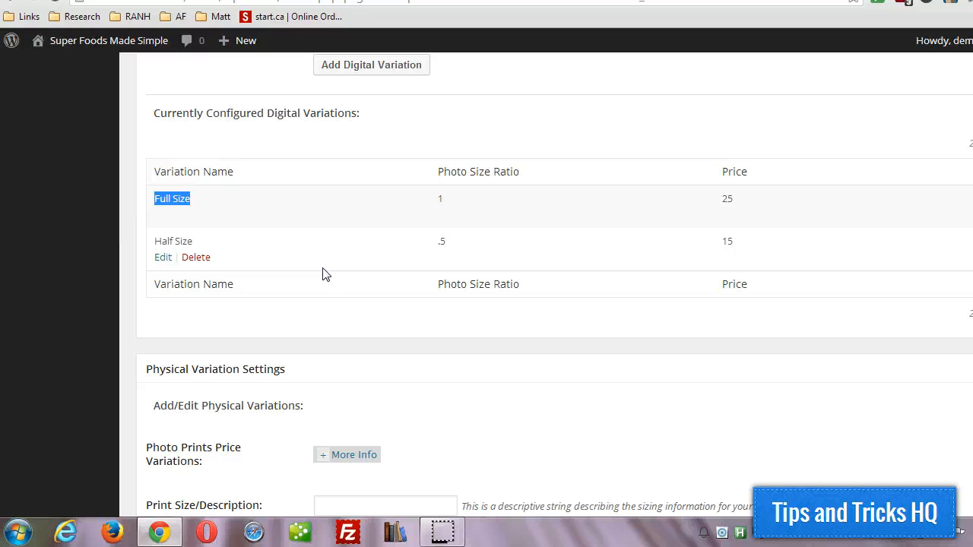
double_click(174, 240)
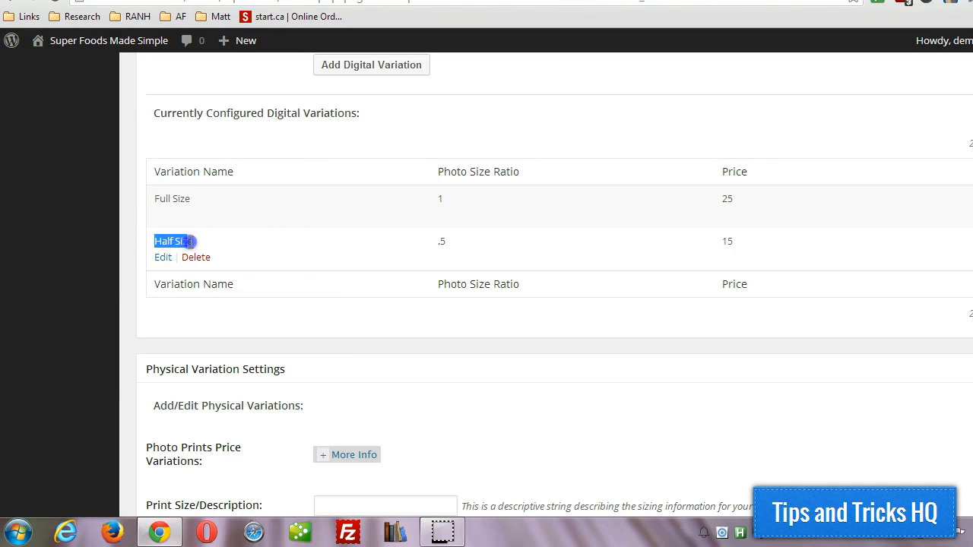
mouse_move(130, 196)
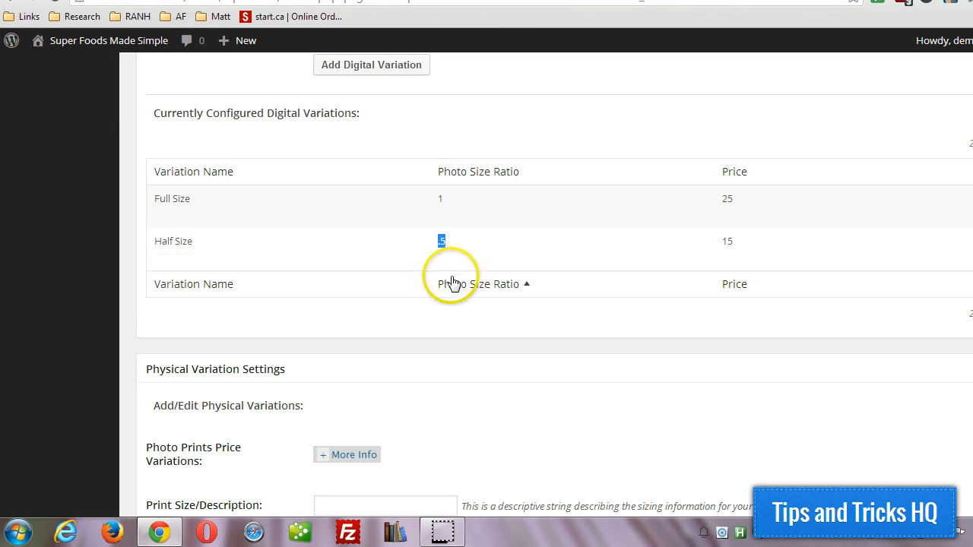
scroll(down, 3)
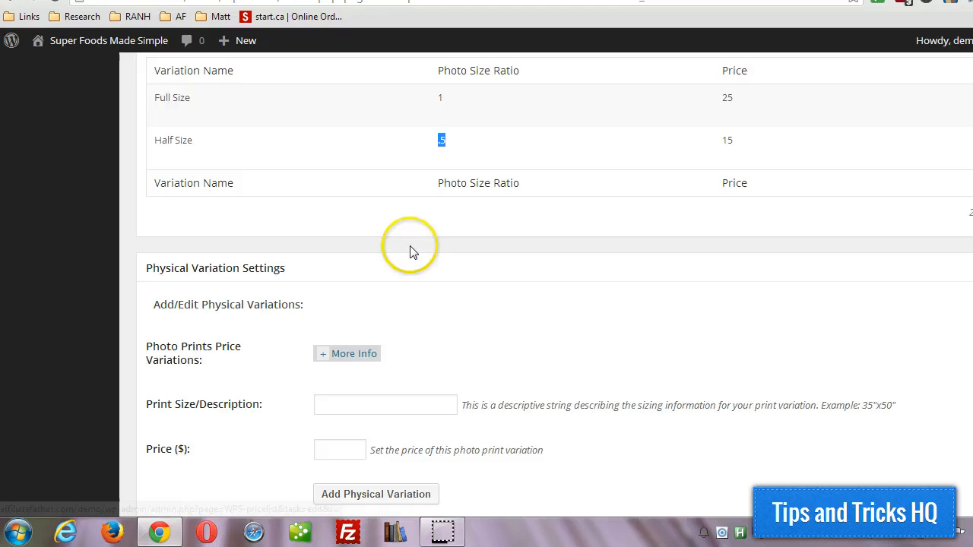
scroll(down, 3)
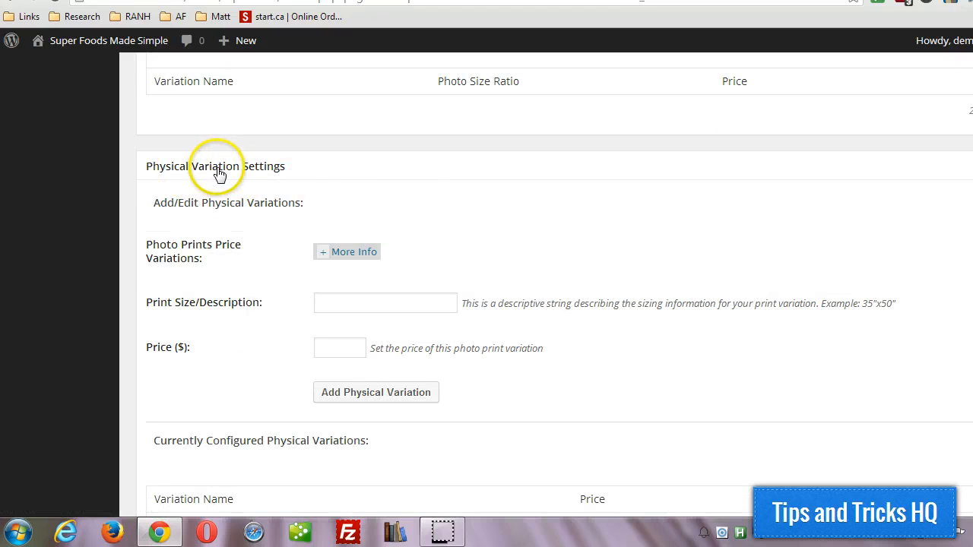
mouse_move(406, 165)
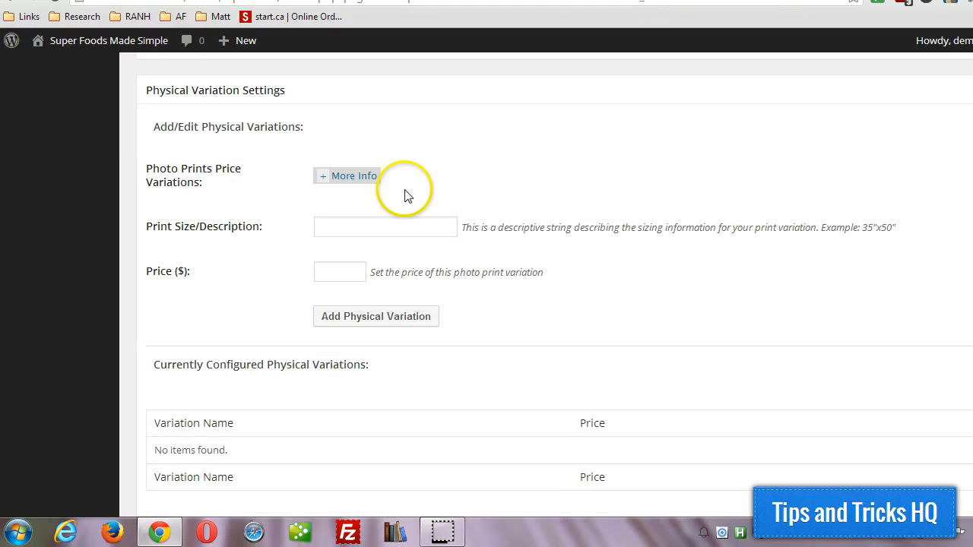
mouse_move(201, 216)
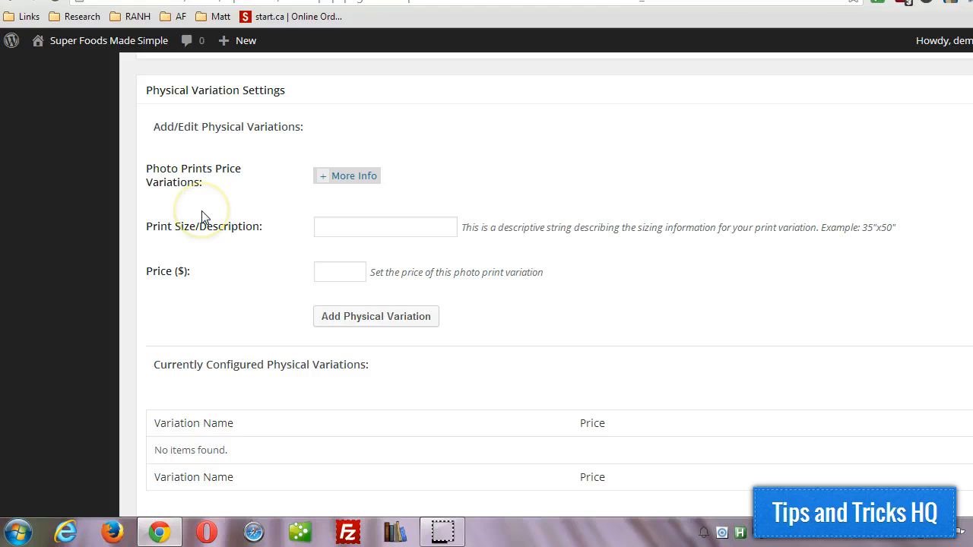
mouse_move(204, 219)
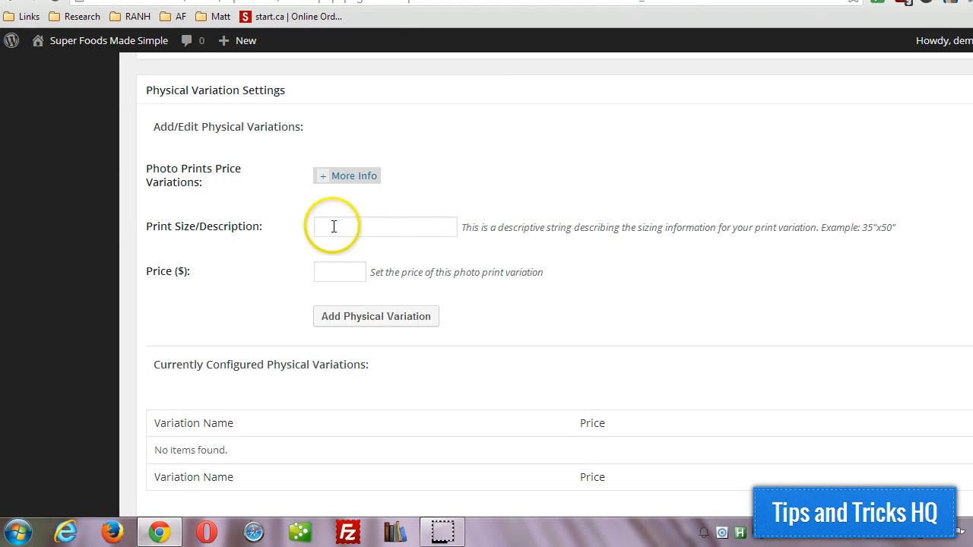
Add a 35" x 50" physical print variation priced at 60
click(385, 226)
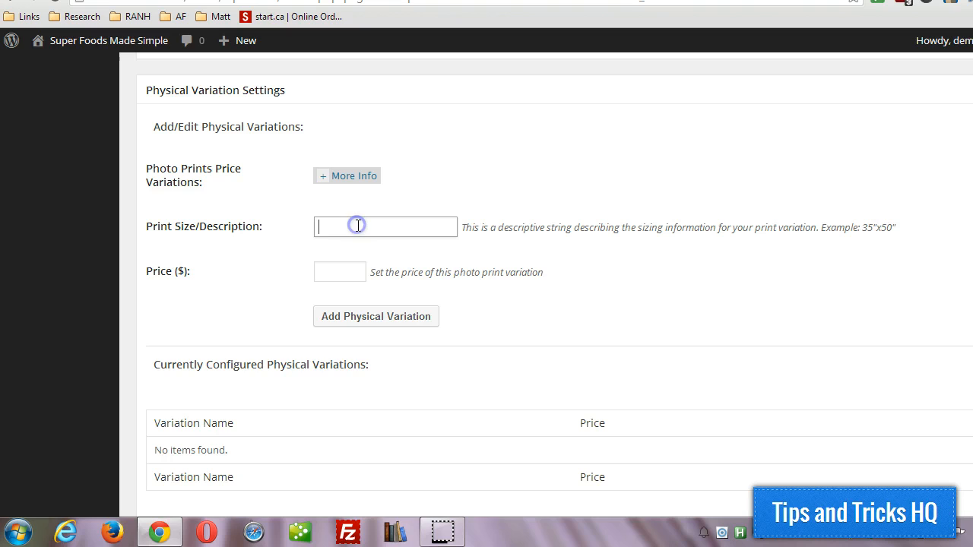
mouse_move(864, 228)
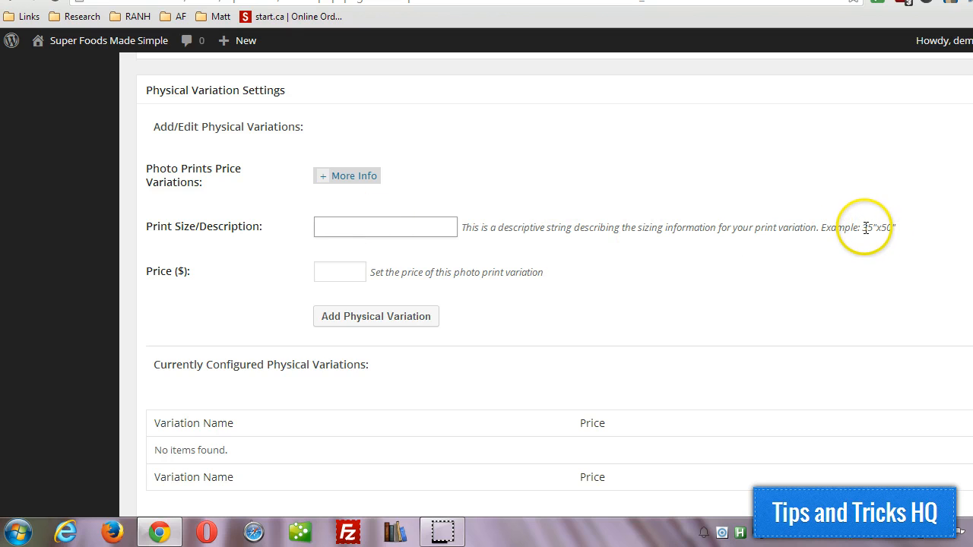
double_click(879, 228)
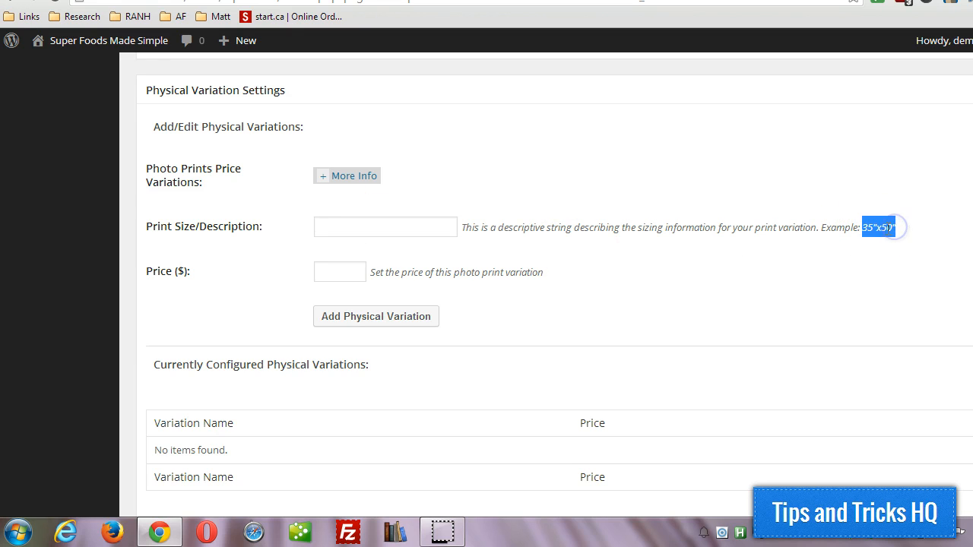
text(35"x50")
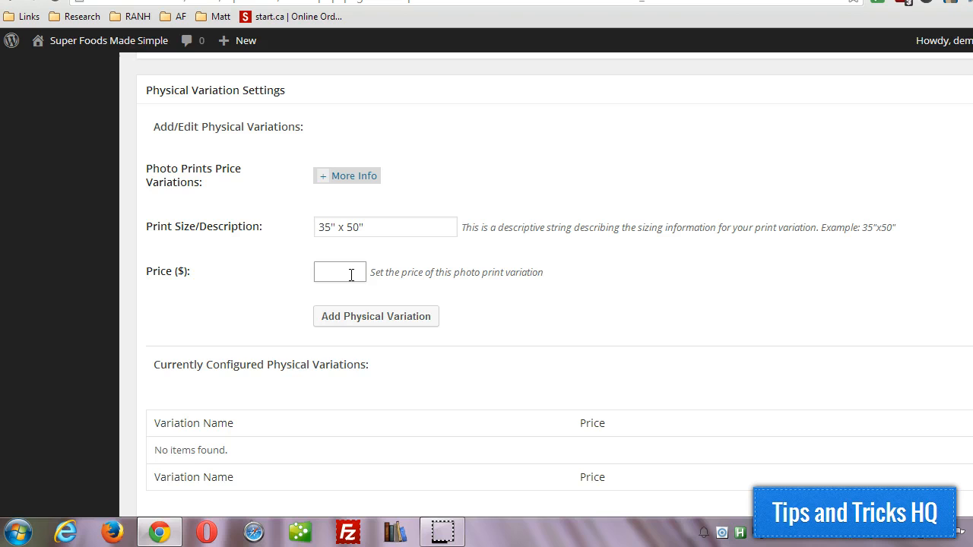
text(60)
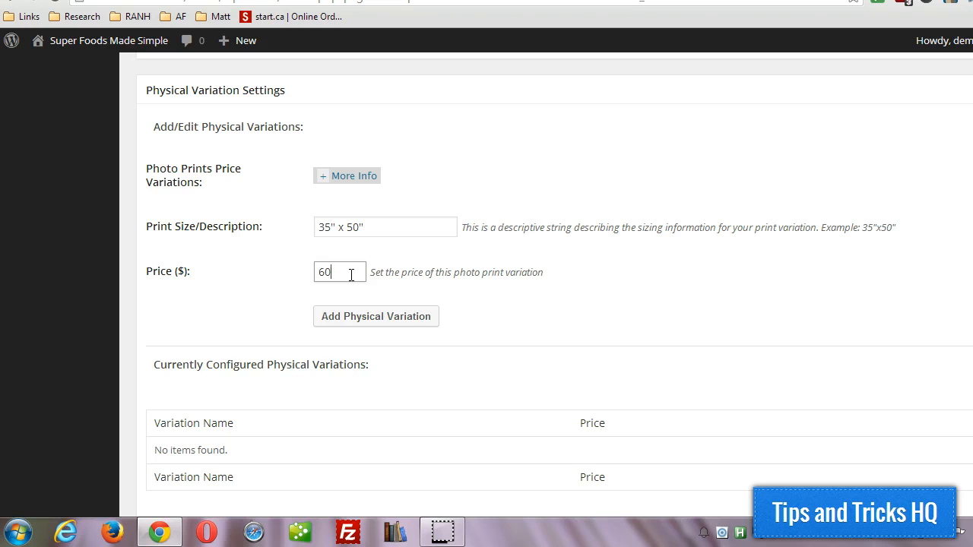
click(376, 316)
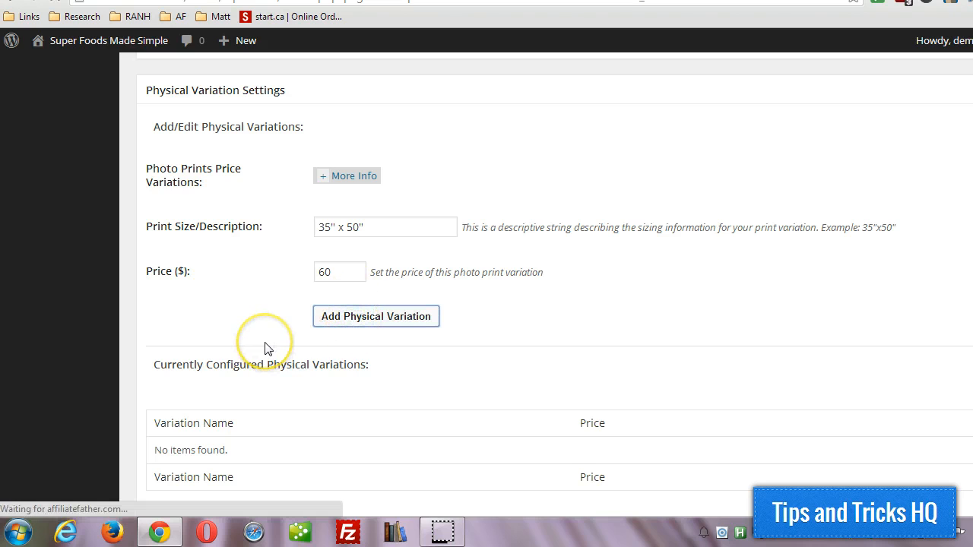
mouse_move(268, 348)
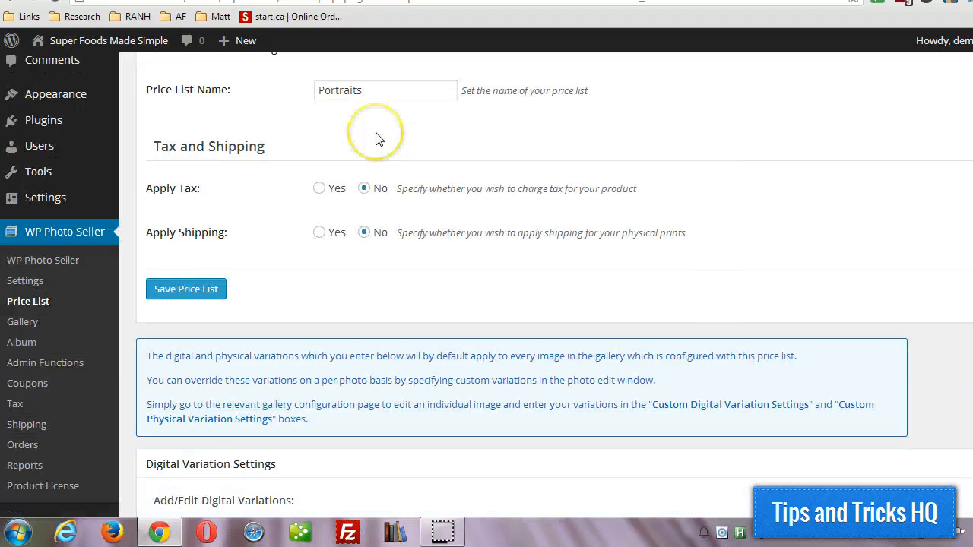
click(185, 289)
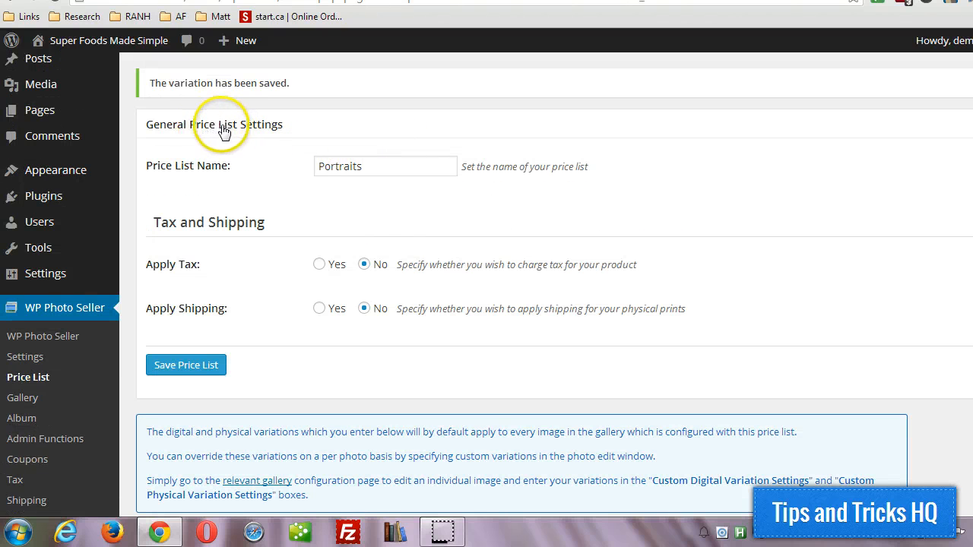
scroll(down, 3)
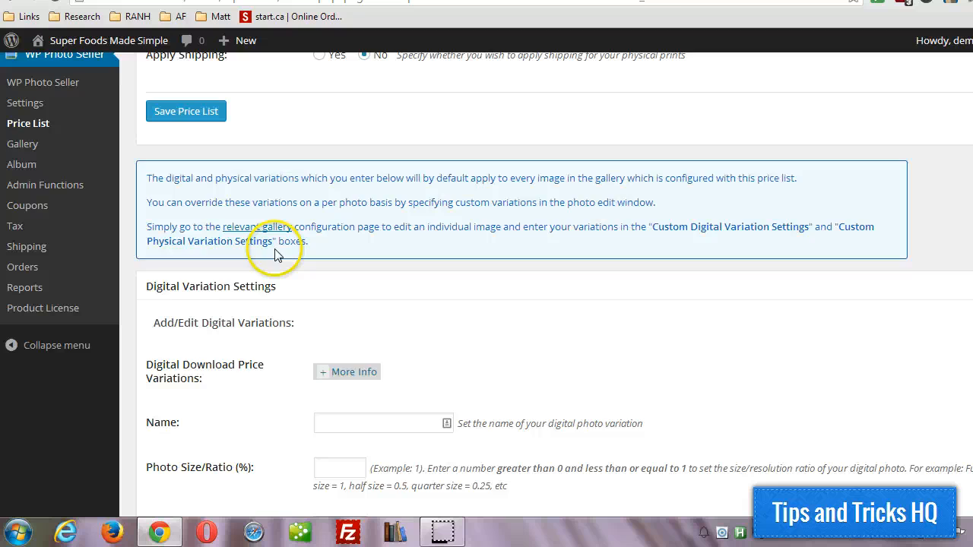
scroll(down, 3)
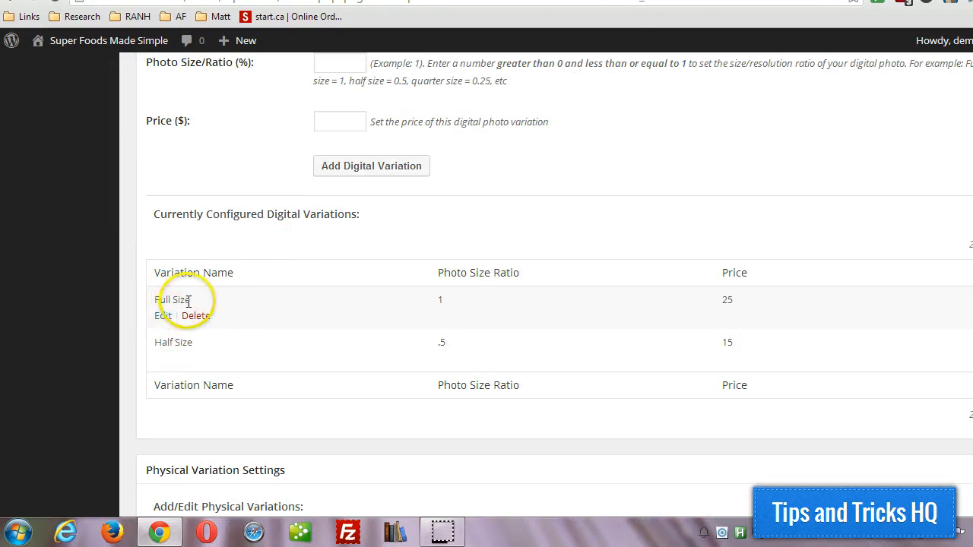
mouse_move(287, 214)
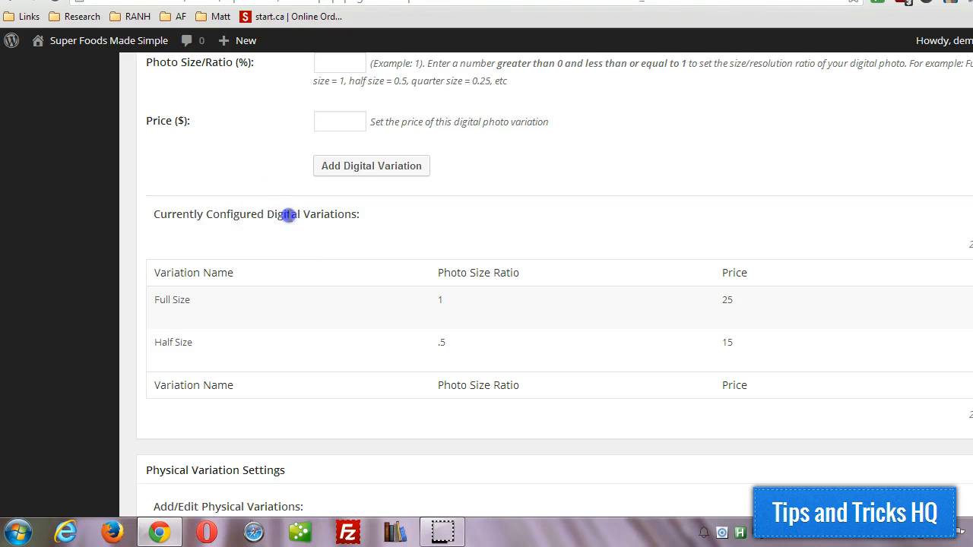
scroll(down, 3)
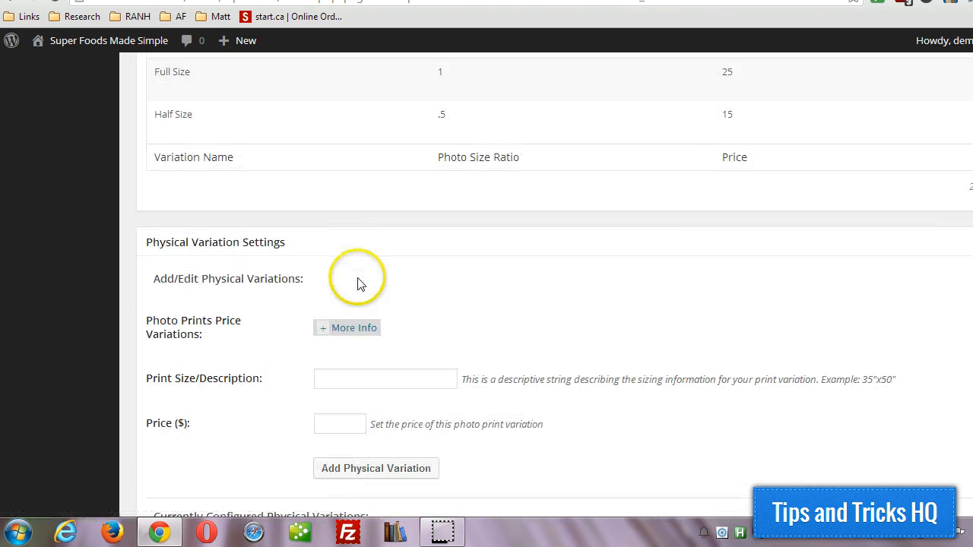
scroll(down, 3)
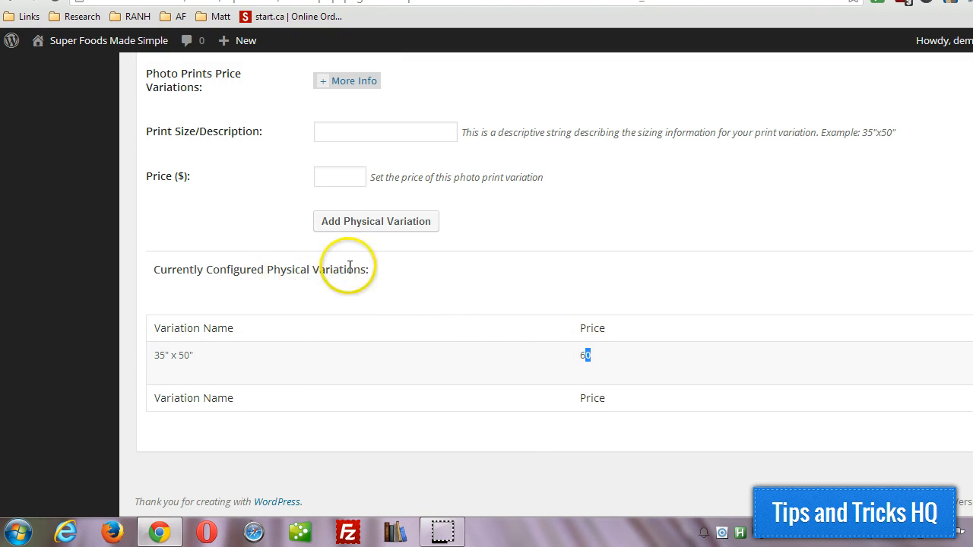
scroll(up, 3)
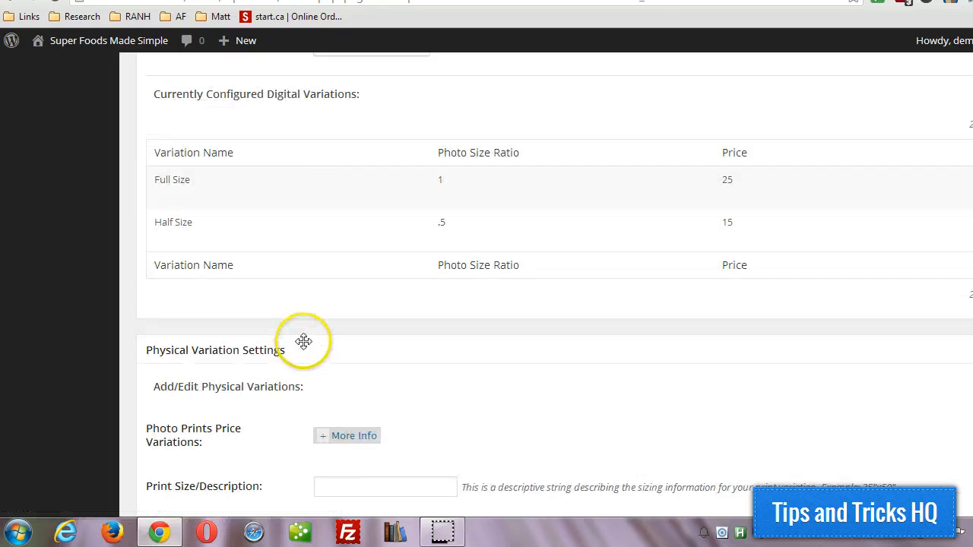
scroll(up, 3)
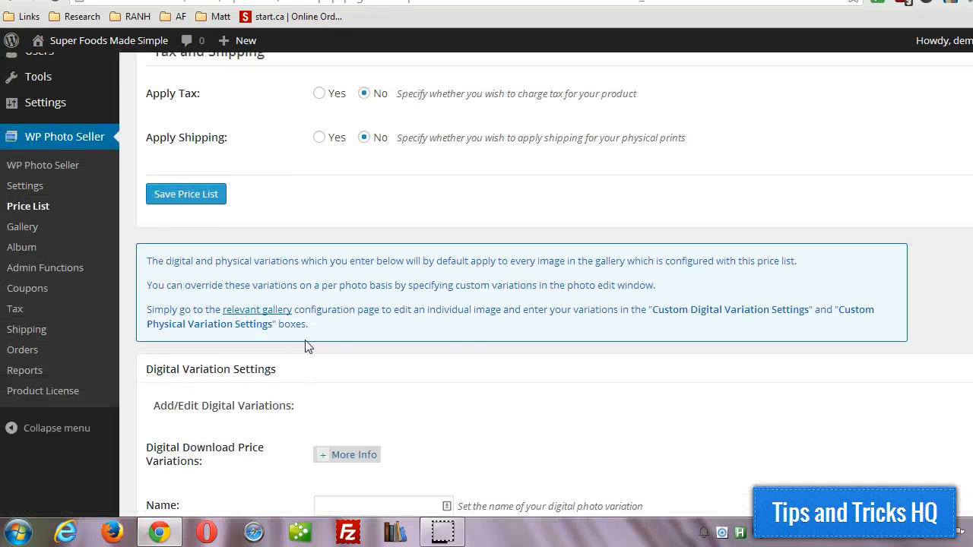
scroll(up, 3)
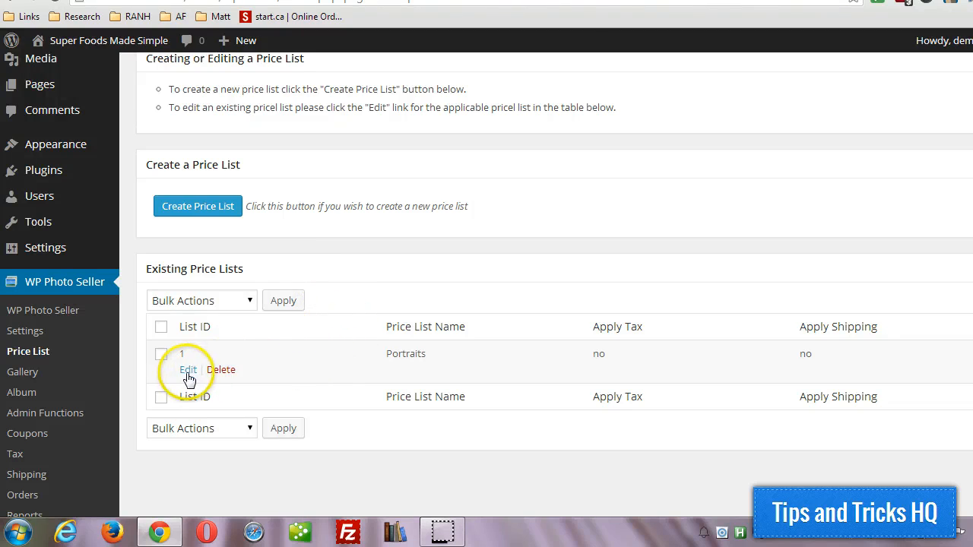
Confirm Portraits appears in the Existing Price Lists table with tax and shipping off
double_click(404, 352)
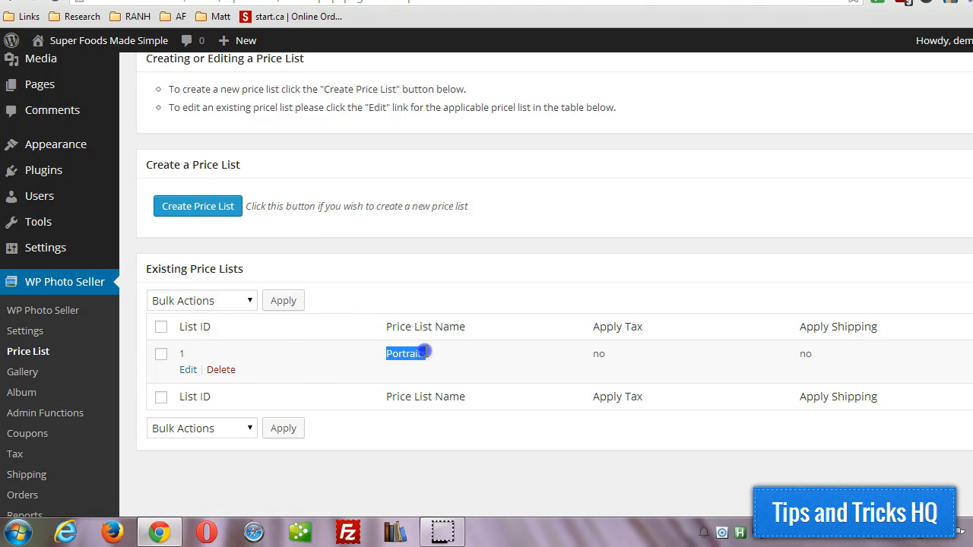
scroll(up, 3)
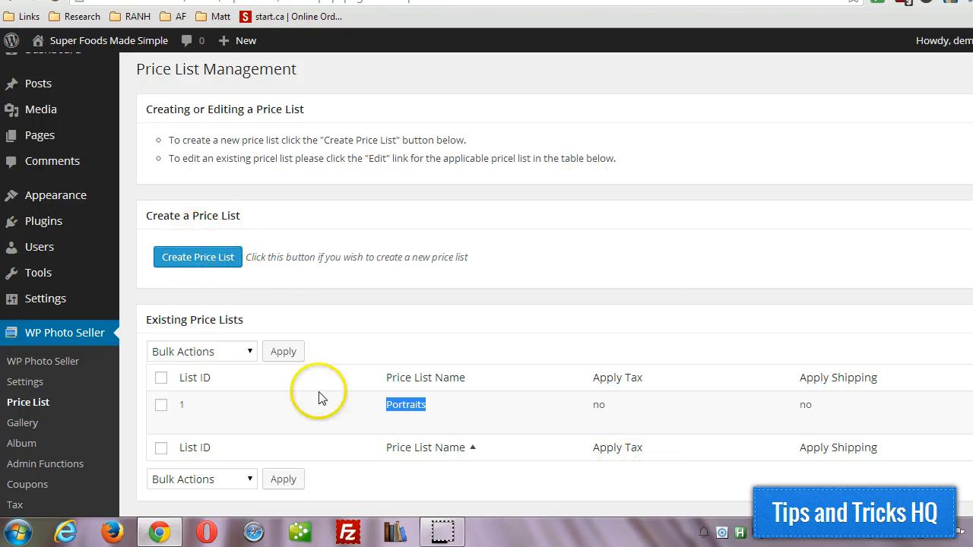
mouse_move(500, 295)
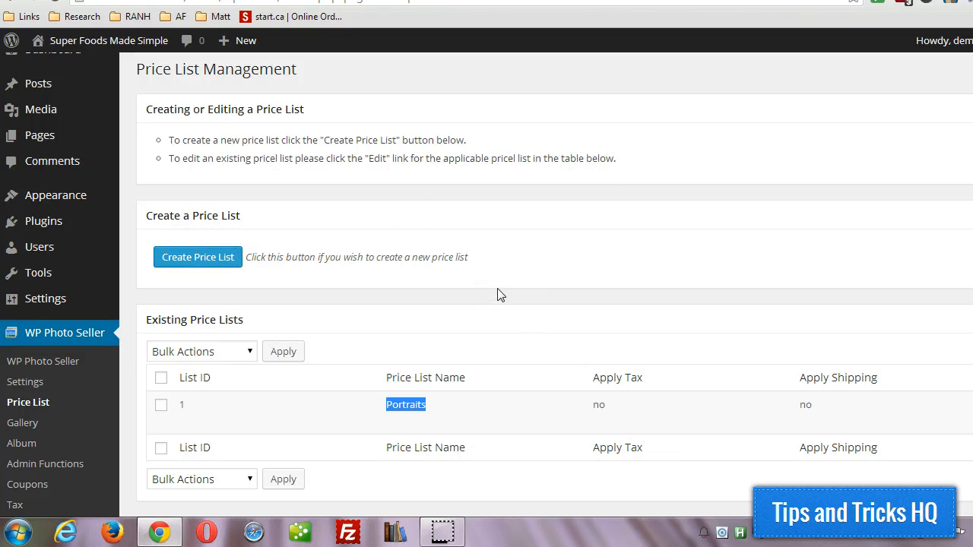